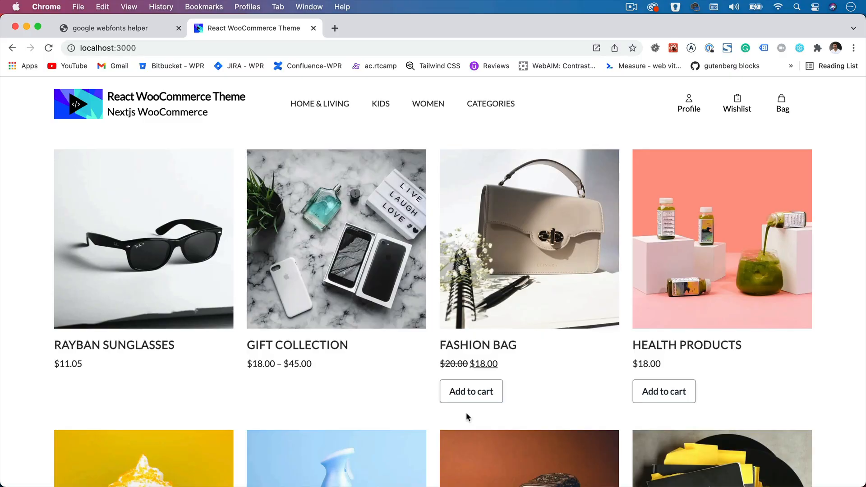
mouse_move(364, 93)
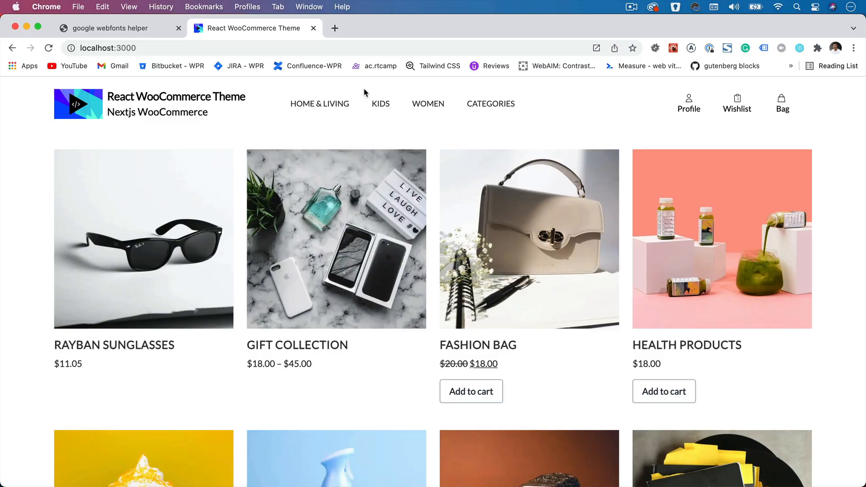
- Bring up the nextjs-woocommerce-restapi GitHub repository page in a new Chrome tab
left_click(335, 27)
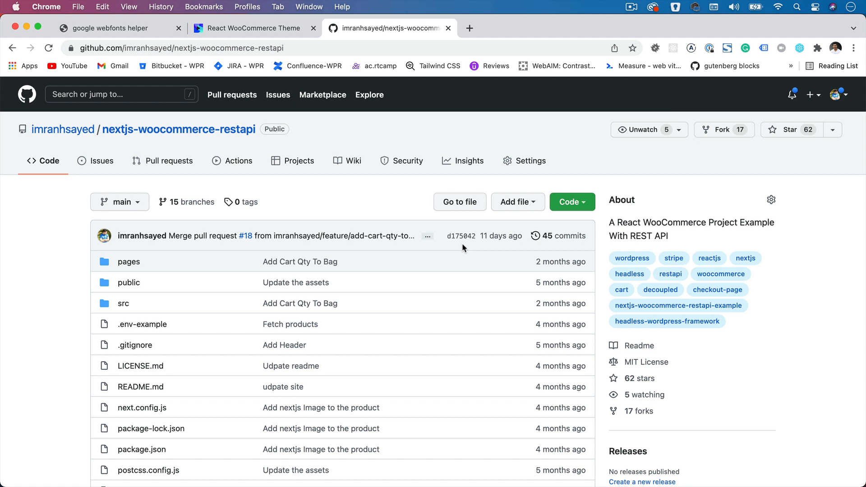
mouse_move(394, 461)
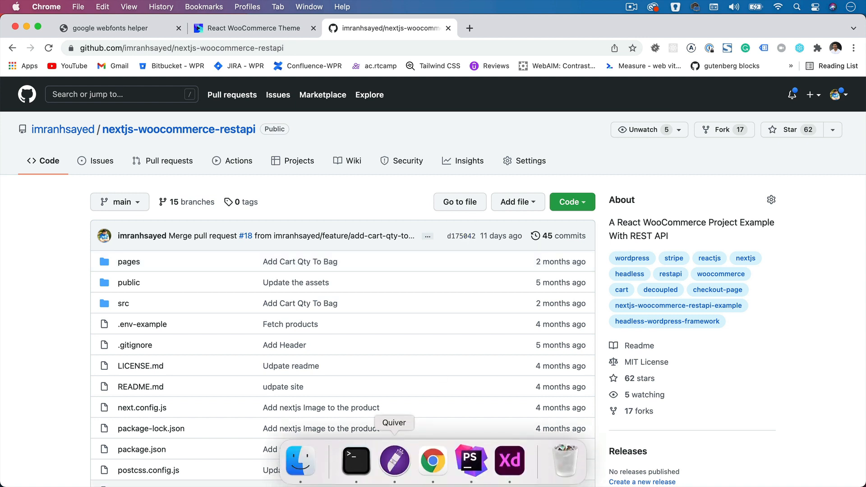
mouse_move(470, 460)
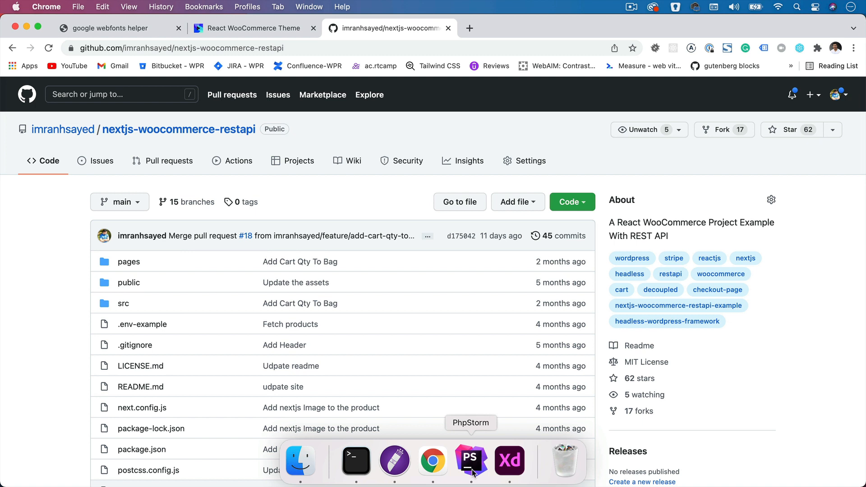
- Unfold the colors block in tailwind.config.js and highlight the brand palette names orange and bright-grey
left_click(471, 459)
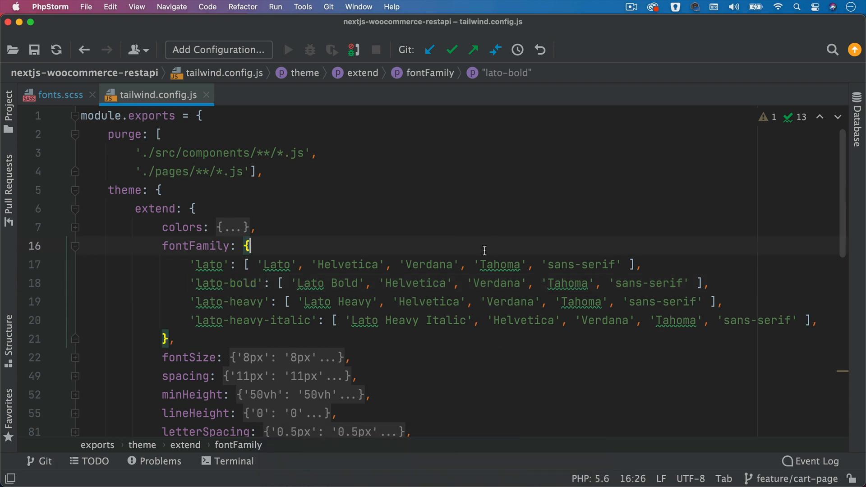
left_click(75, 227)
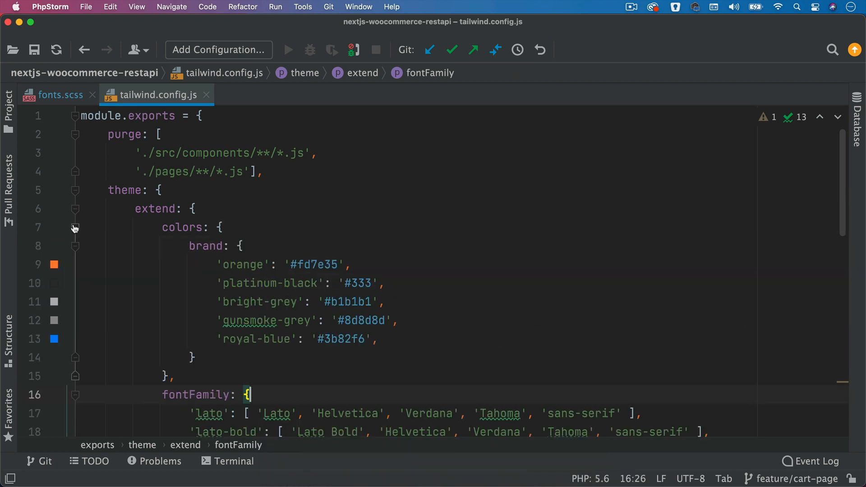
left_click(242, 246)
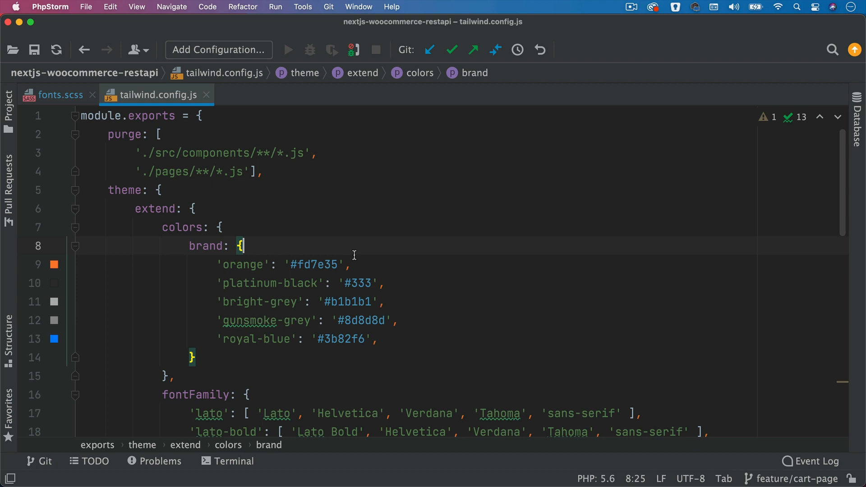
mouse_move(388, 335)
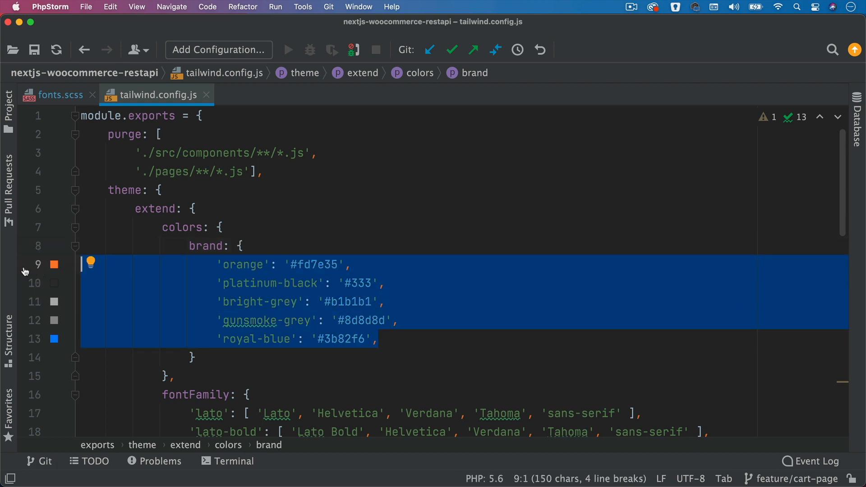
left_click(235, 268)
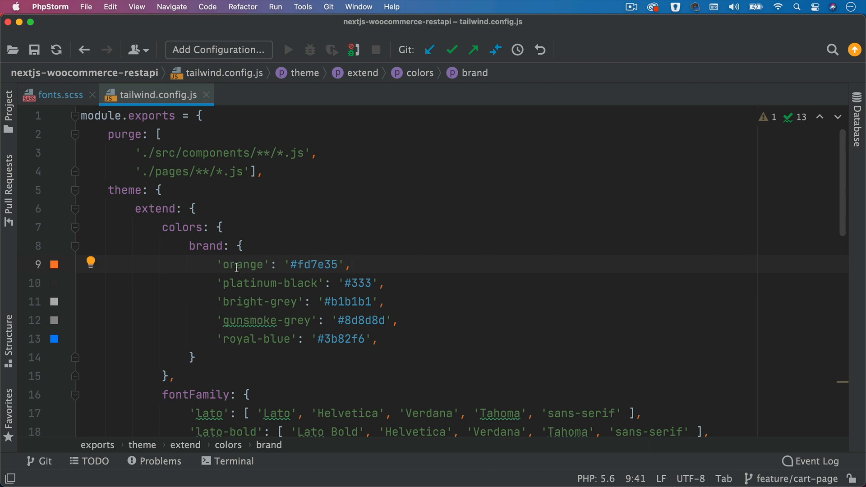
double_click(242, 265)
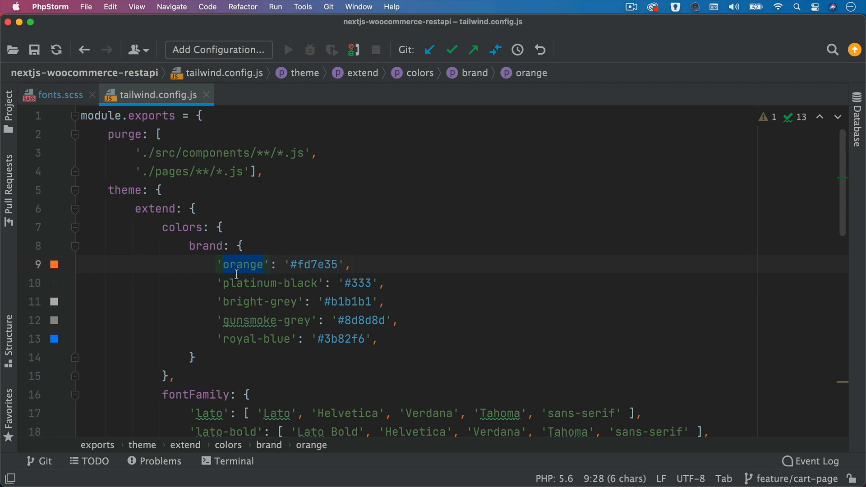
left_click(252, 301)
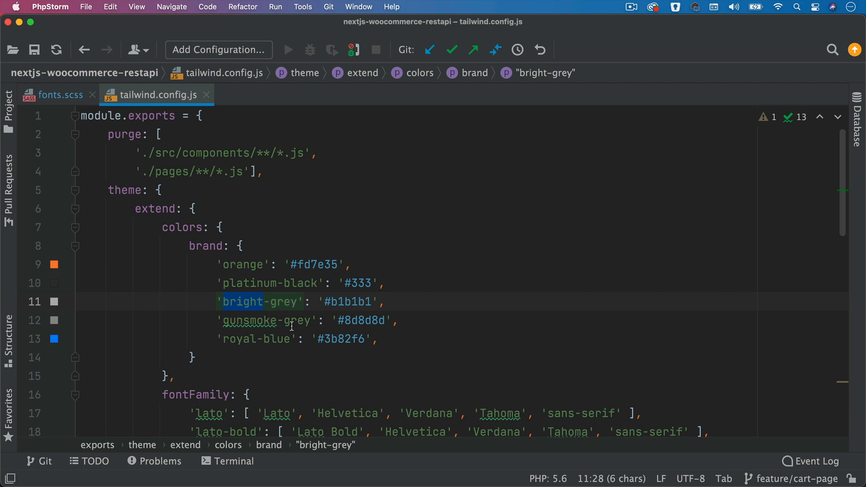
left_click(241, 246)
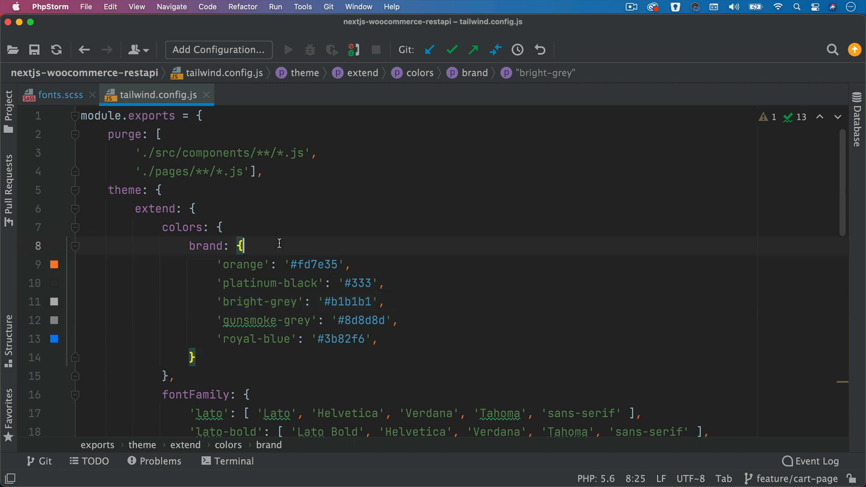
type("//")
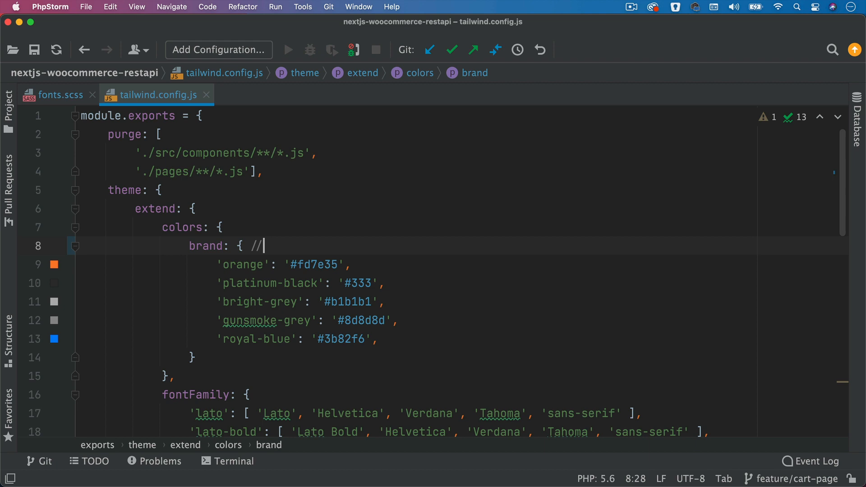
type("te")
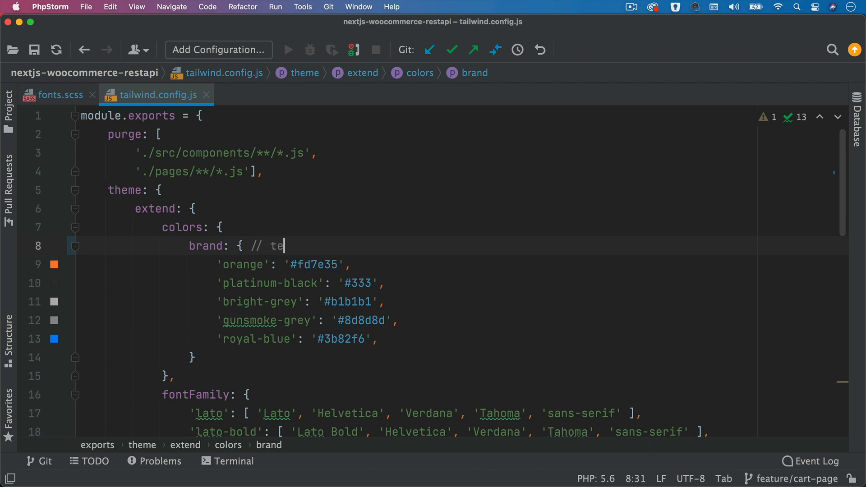
type("xt-bran")
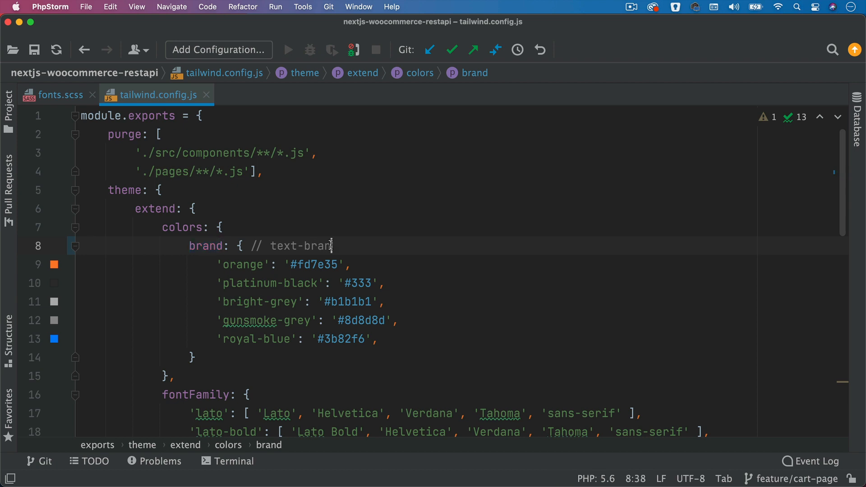
key("backspace")
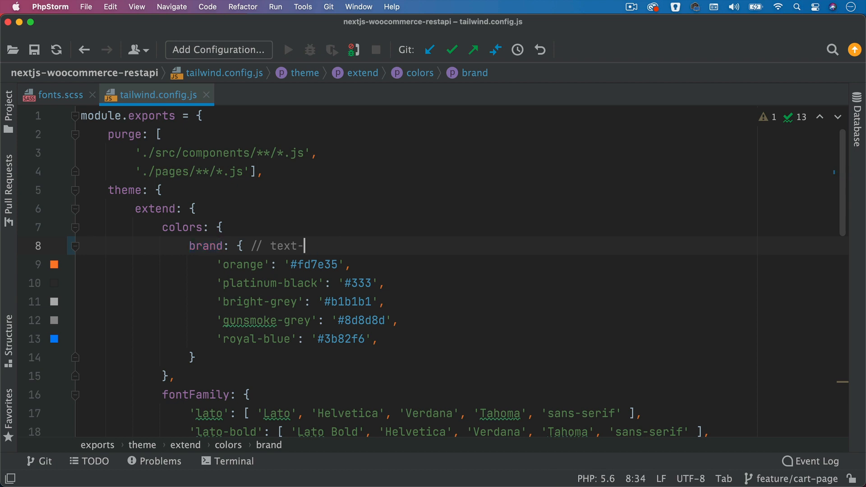
type("o")
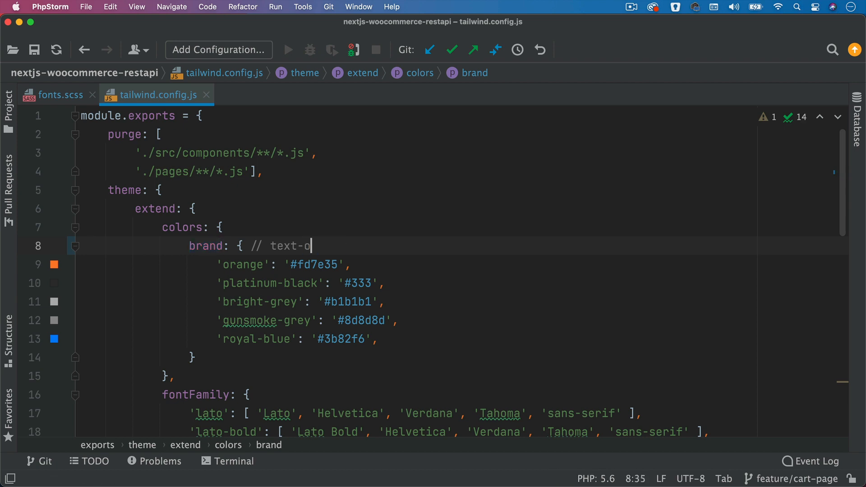
type("range")
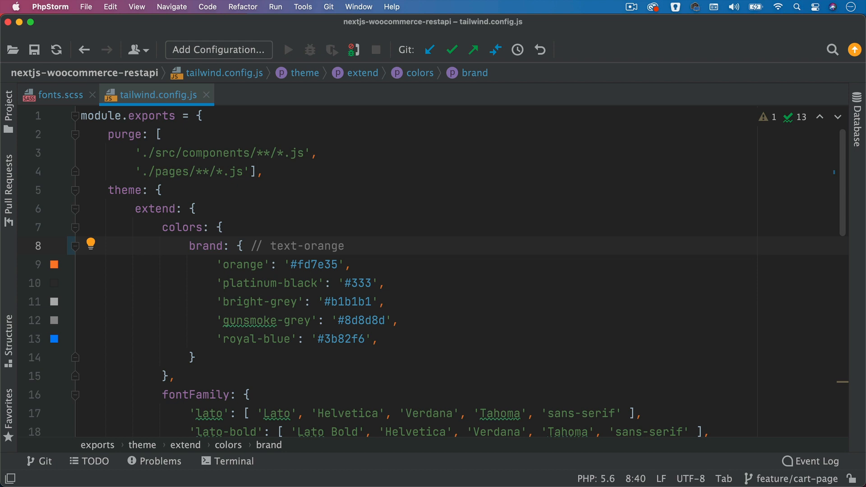
type("brand")
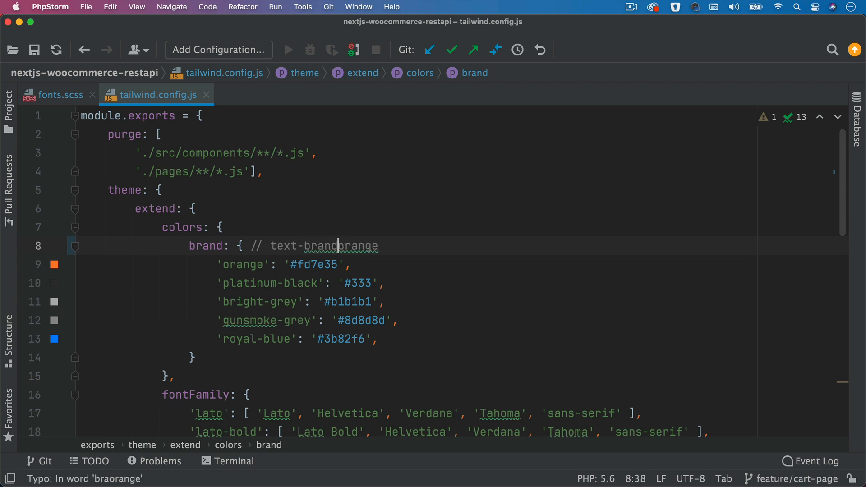
type("-")
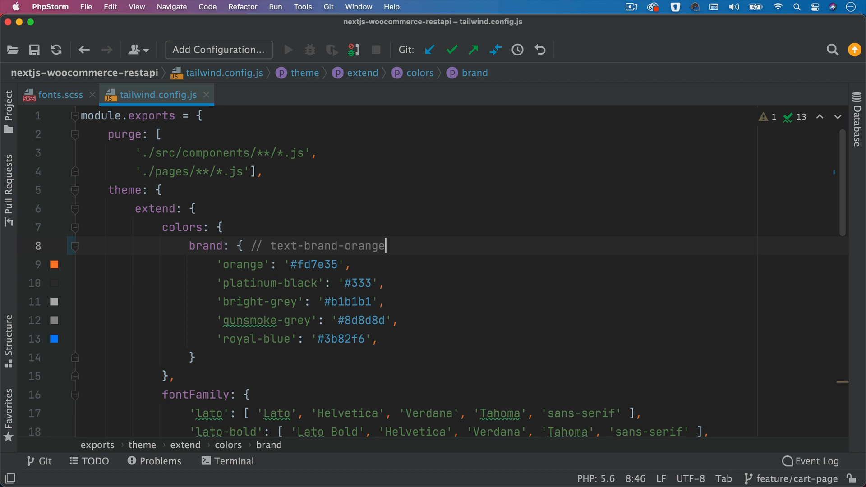
type(", bg")
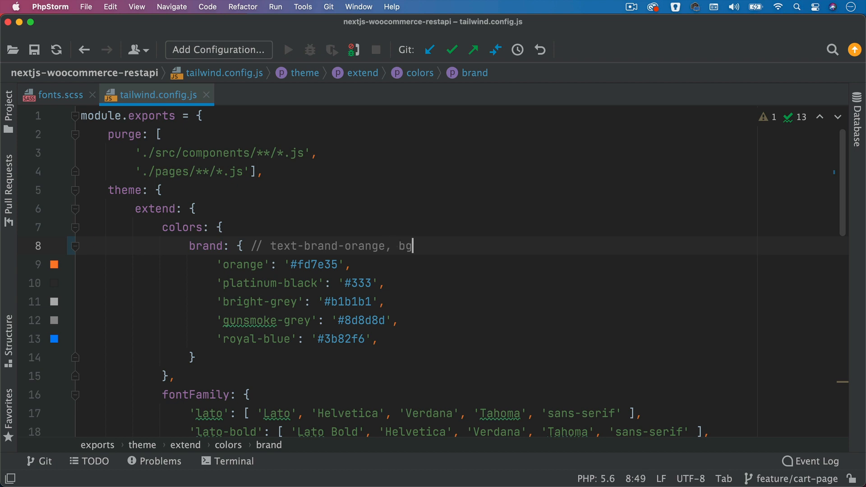
type("brand-")
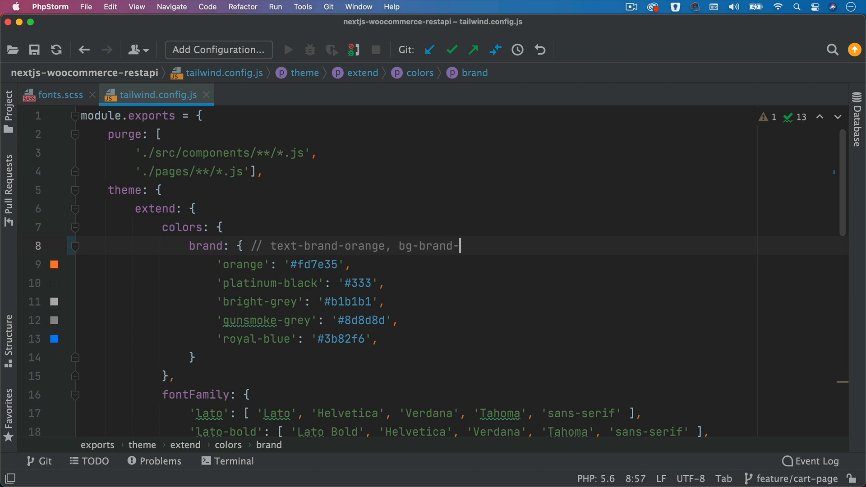
type("orange")
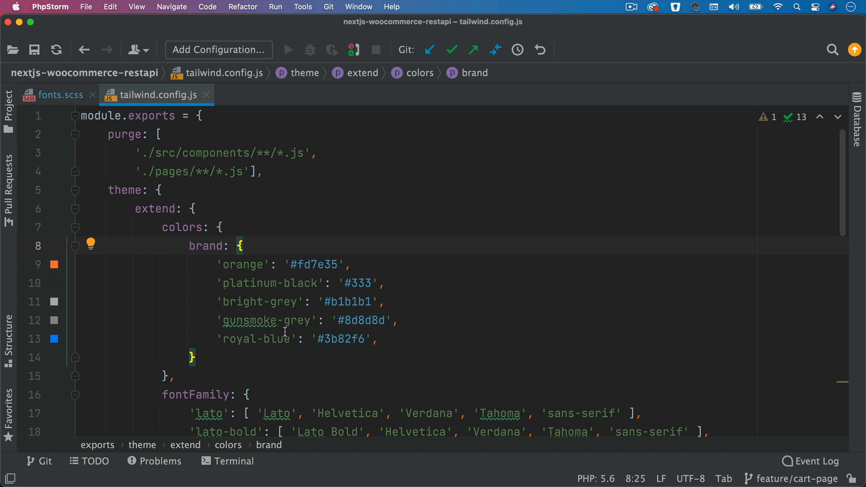
scroll("down", 3)
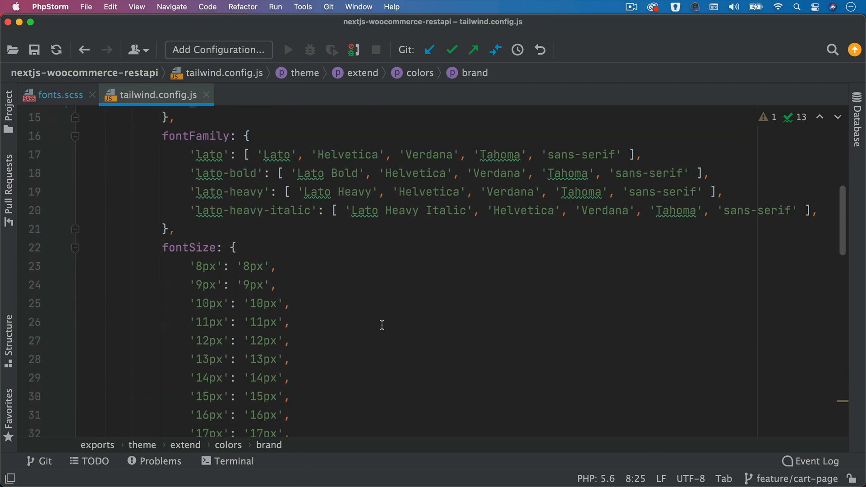
scroll("down", 3)
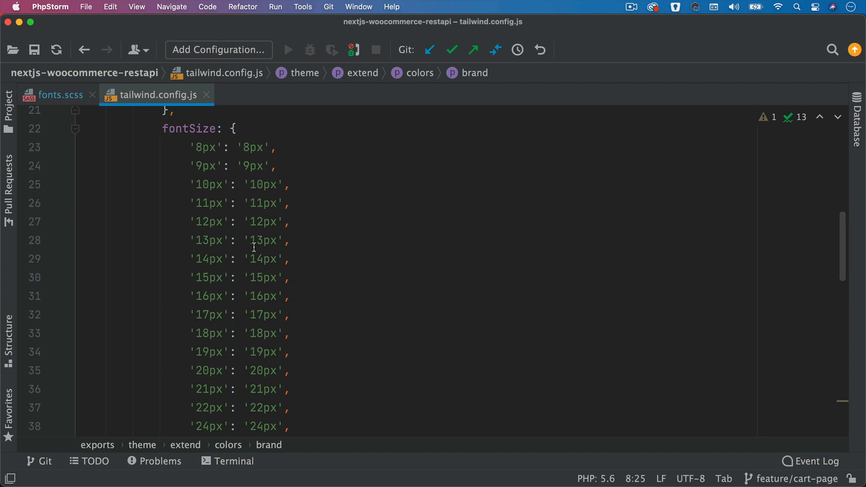
mouse_move(314, 313)
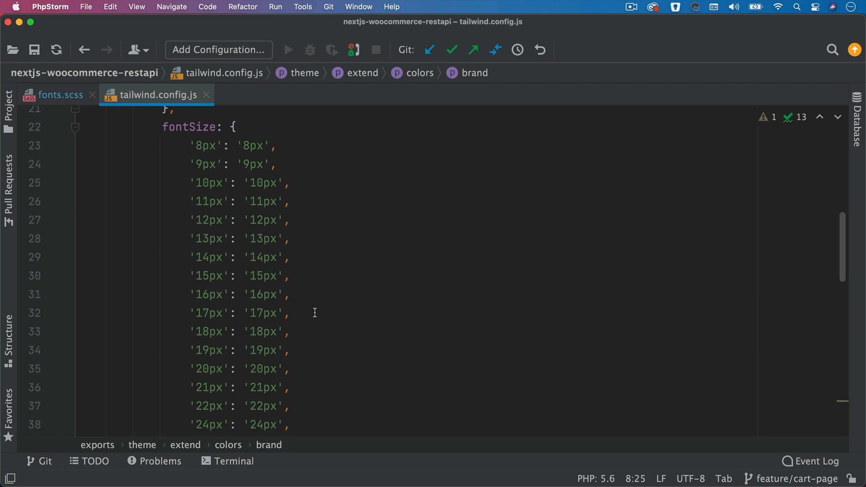
scroll("down", 3)
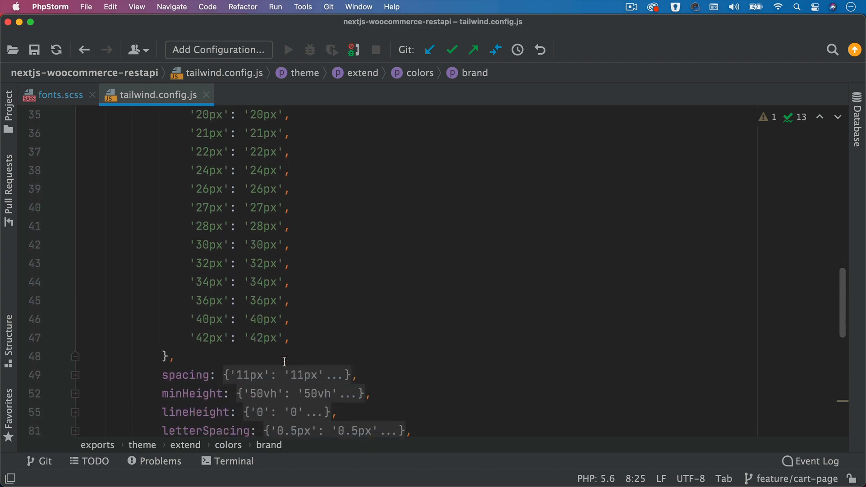
scroll("up", 3)
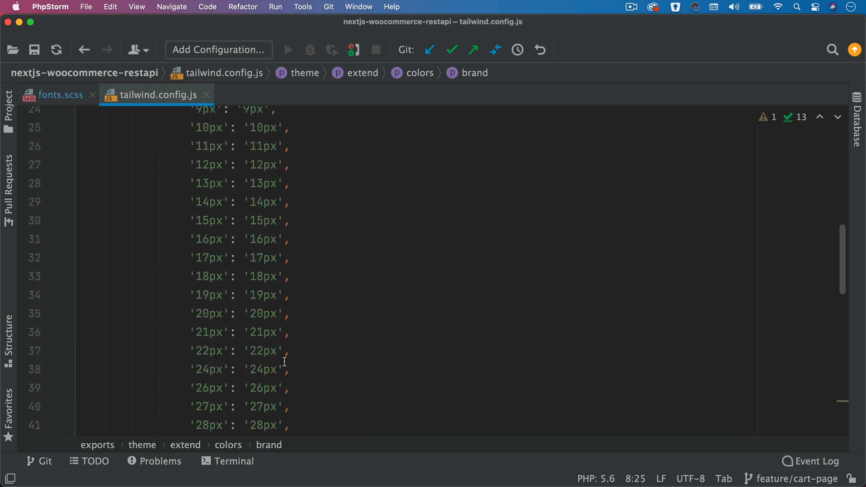
scroll("up", 3)
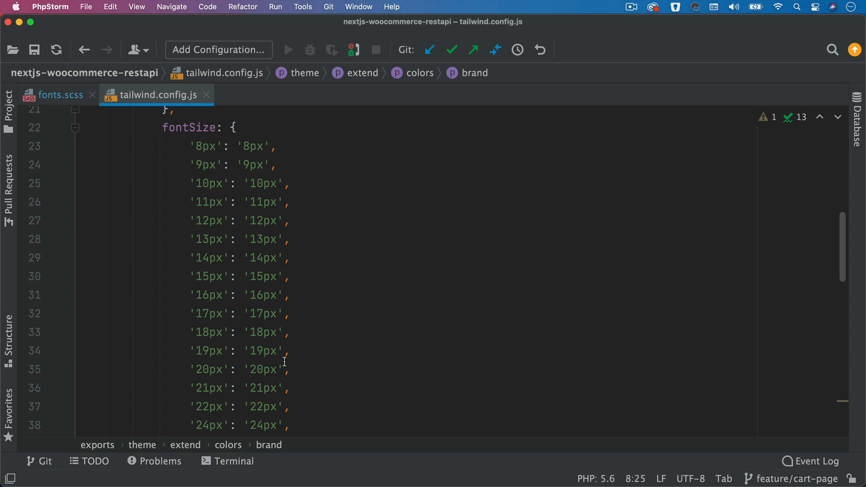
scroll("down", 3)
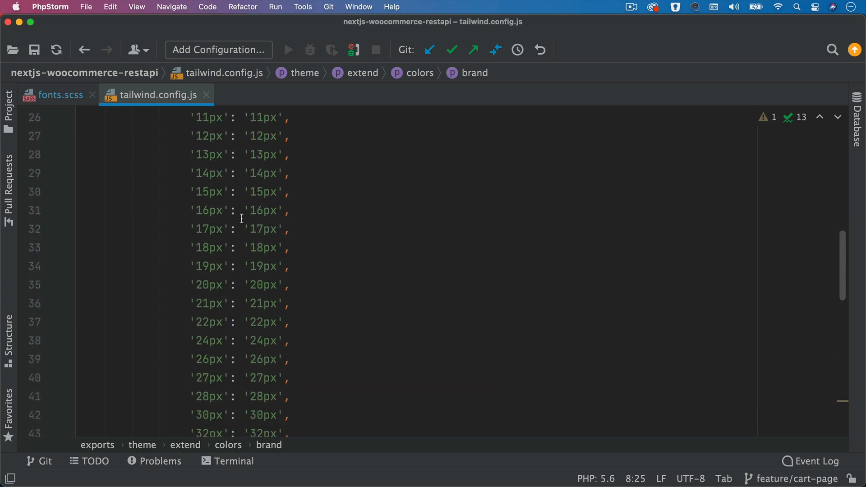
scroll("down", 3)
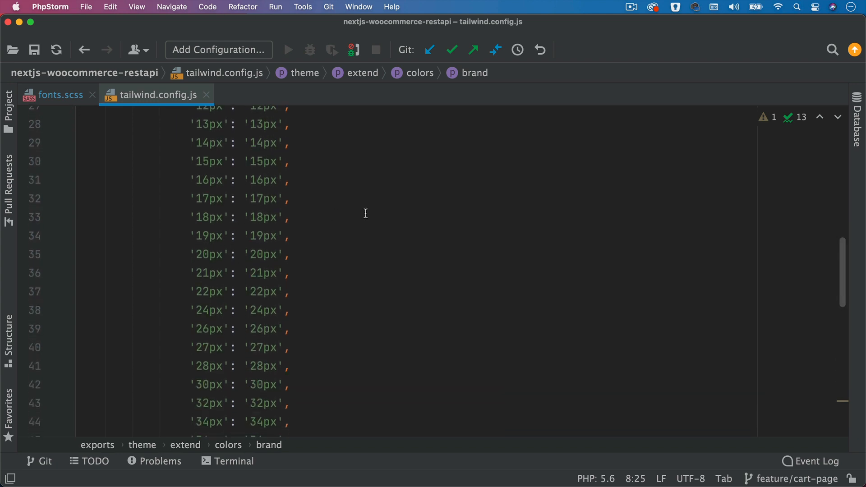
scroll("up", 3)
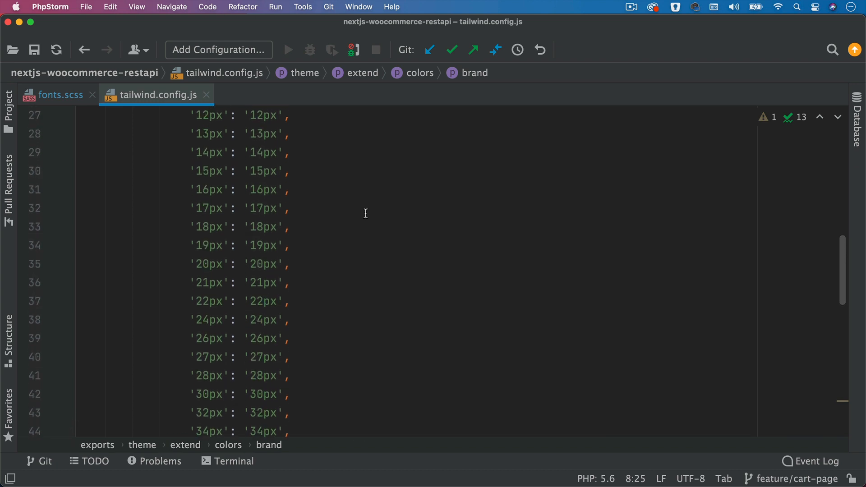
scroll("up", 3)
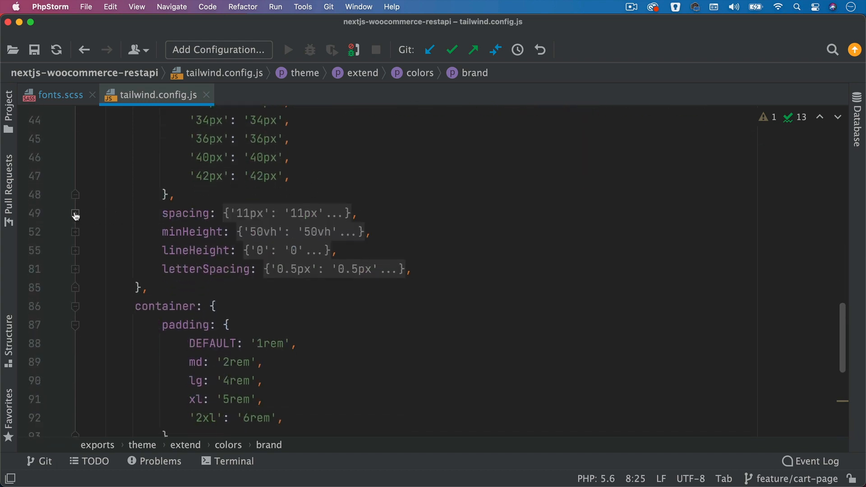
- Unfold the spacing ('11px') and minHeight ('50vh') blocks in tailwind.config.js
left_click(74, 215)
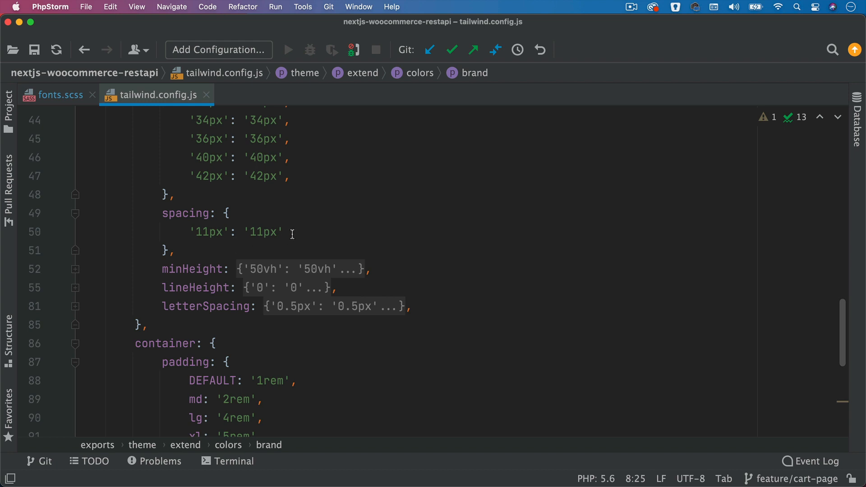
scroll("up", 3)
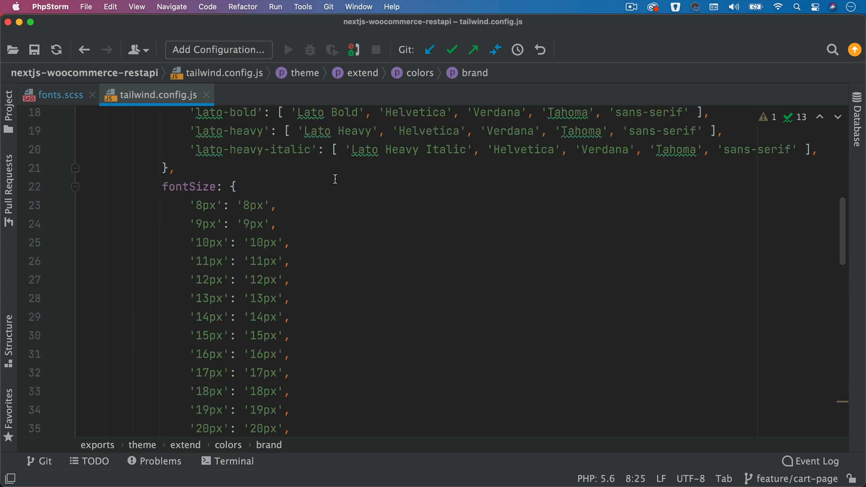
scroll("down", 3)
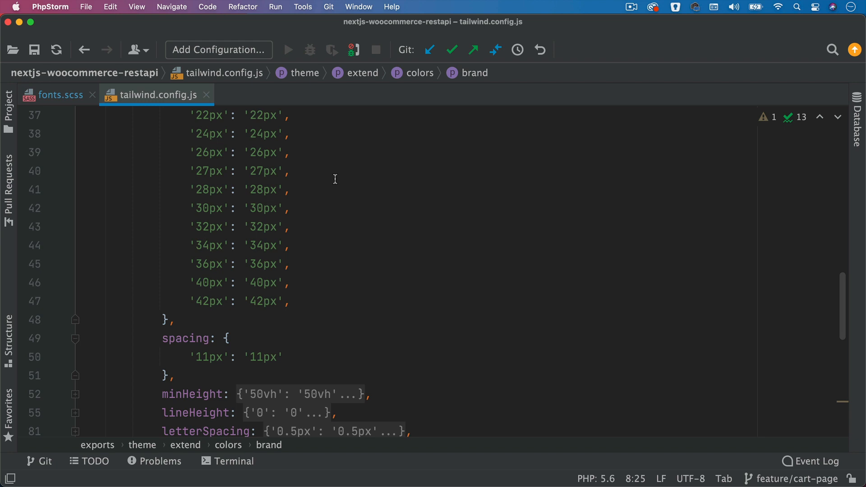
mouse_move(198, 316)
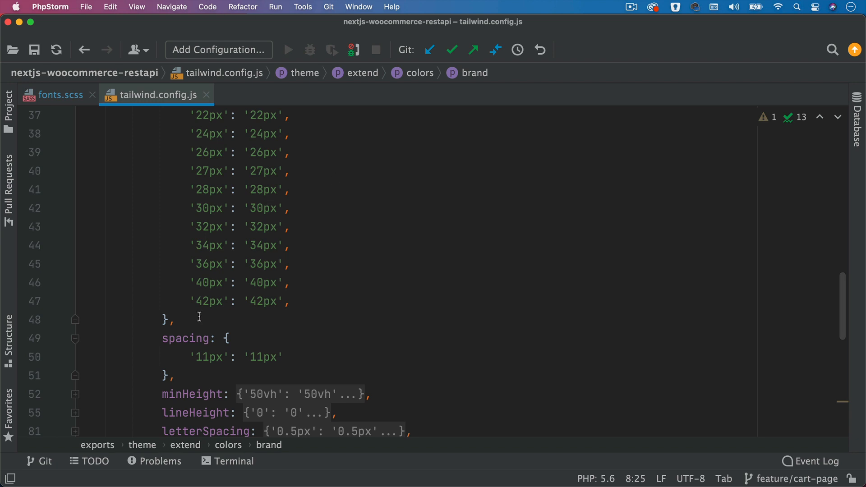
scroll("down", 3)
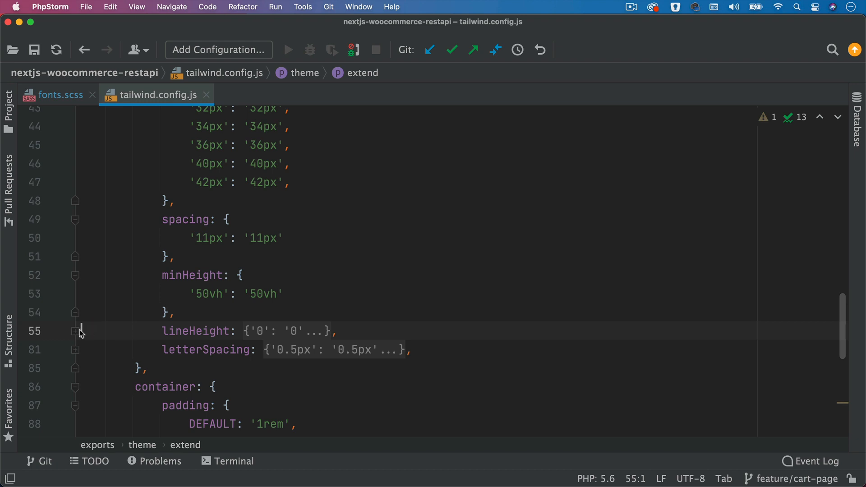
- Unfold the lineHeight block and draft a '// leading-12px' usage comment beside it
left_click(75, 331)
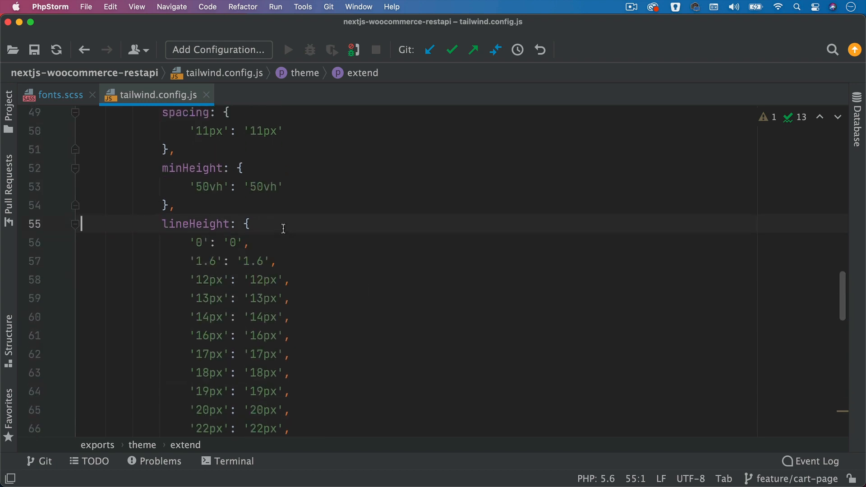
type("// lea")
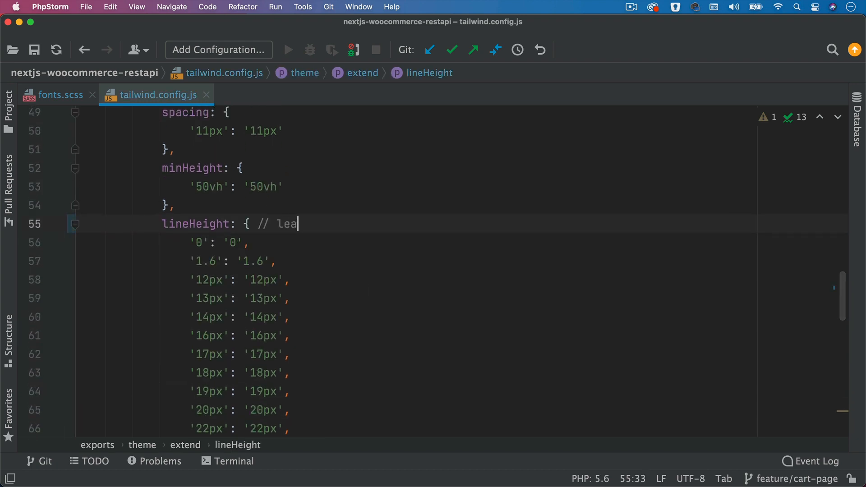
type("ding-")
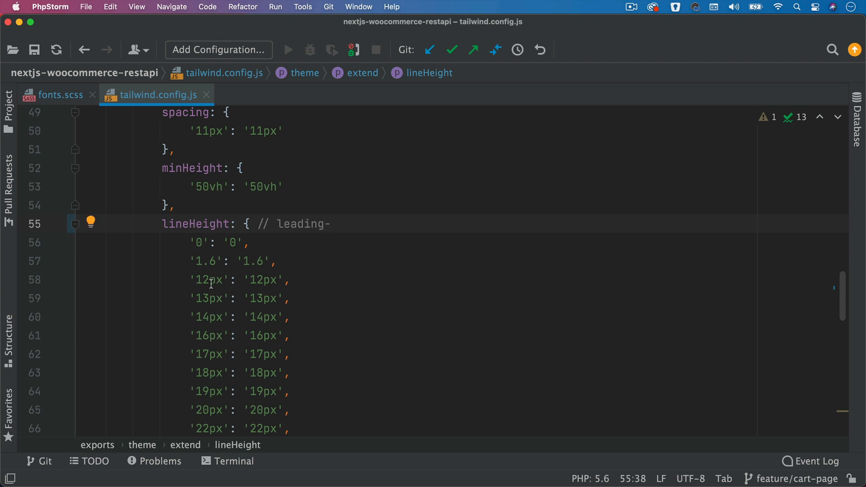
type("12px")
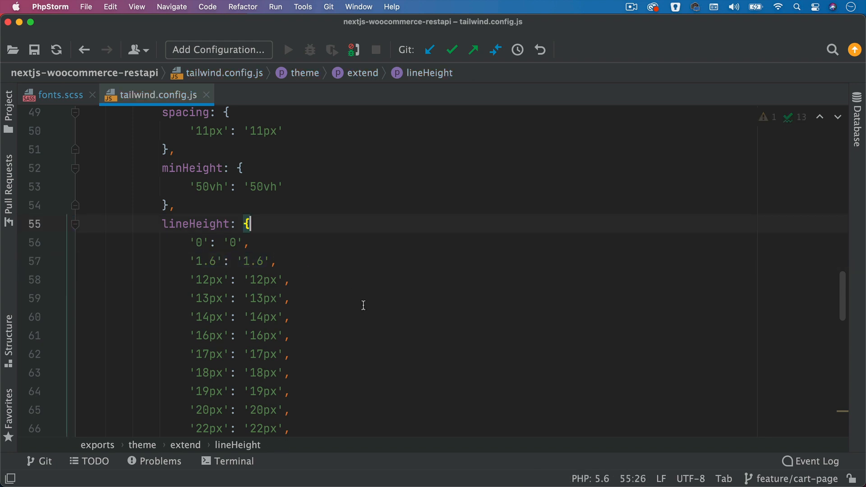
- Fold lineHeight, unfold letterSpacing and annotate it with '// tracking-0.5px', then reach the plugins list
left_click(75, 224)
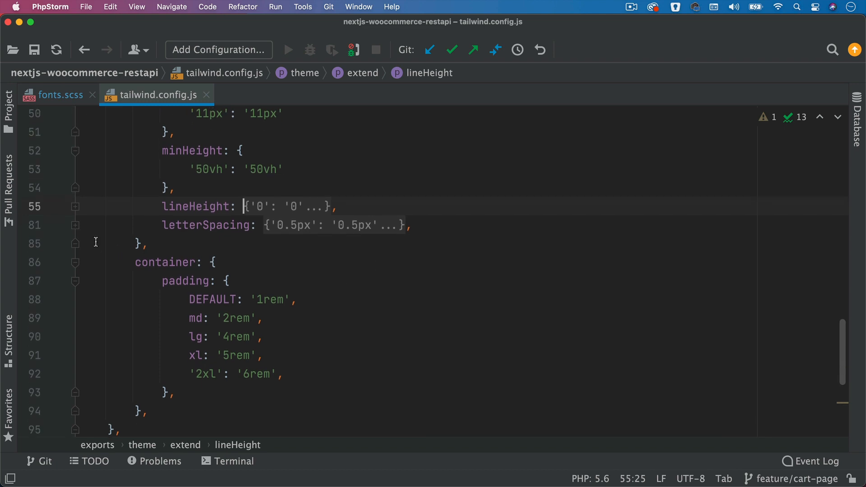
left_click(75, 225)
type(" //")
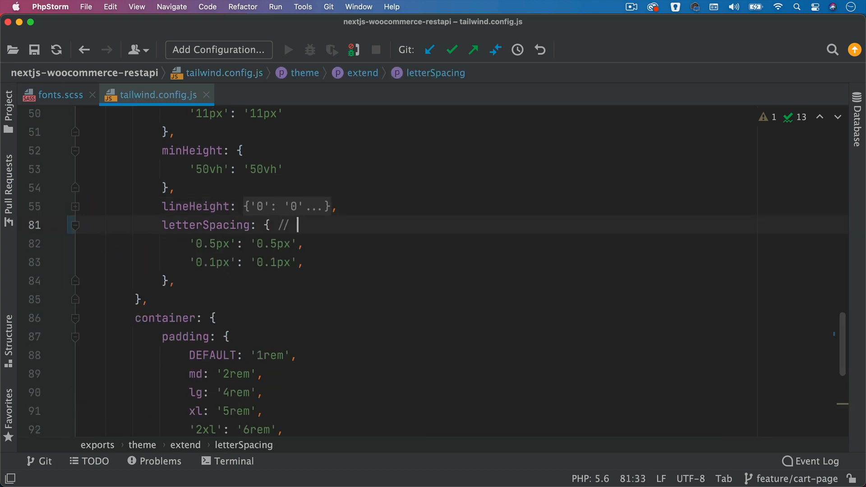
type("tracking")
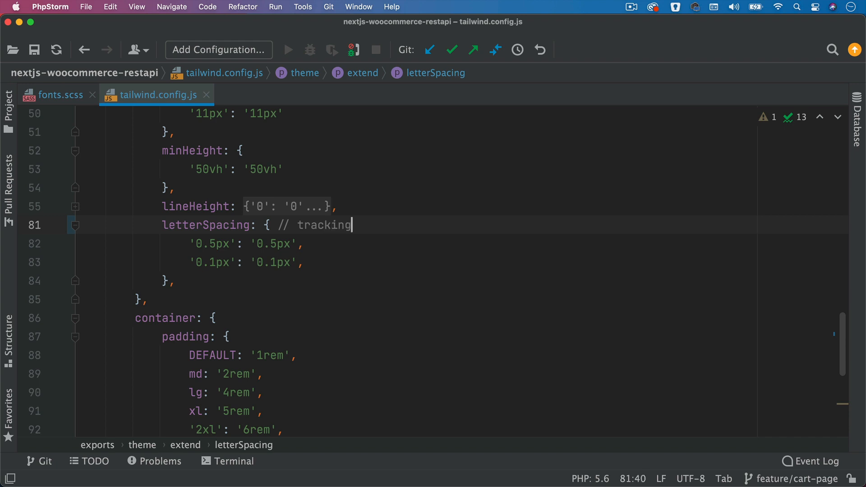
type("-")
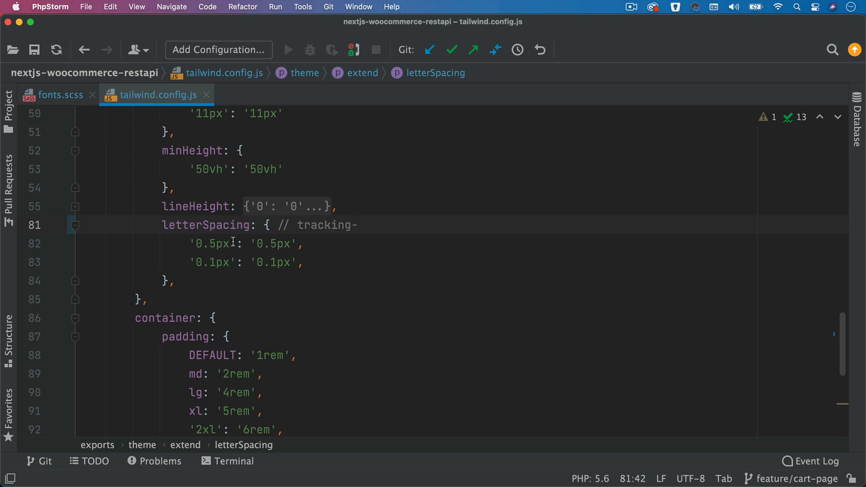
type("0.5px")
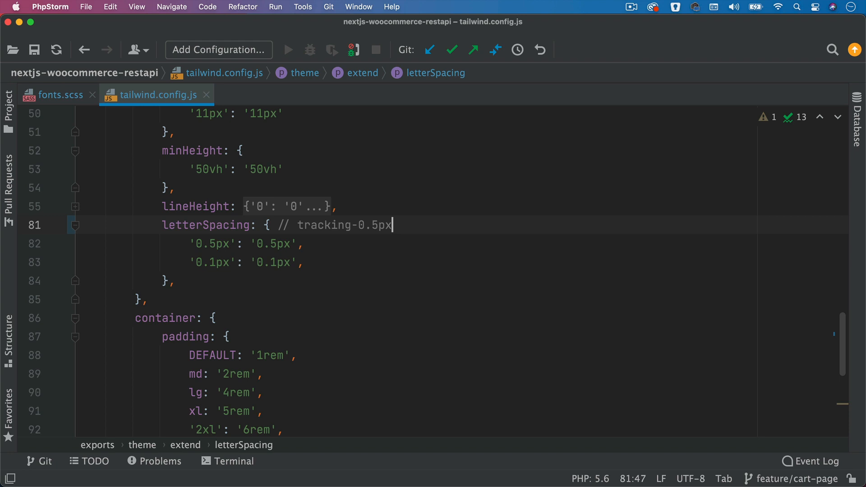
mouse_move(264, 257)
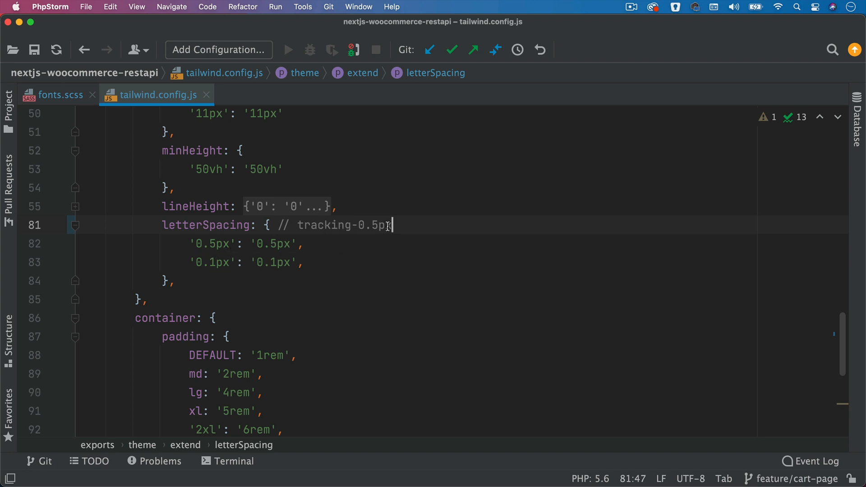
left_click(297, 224)
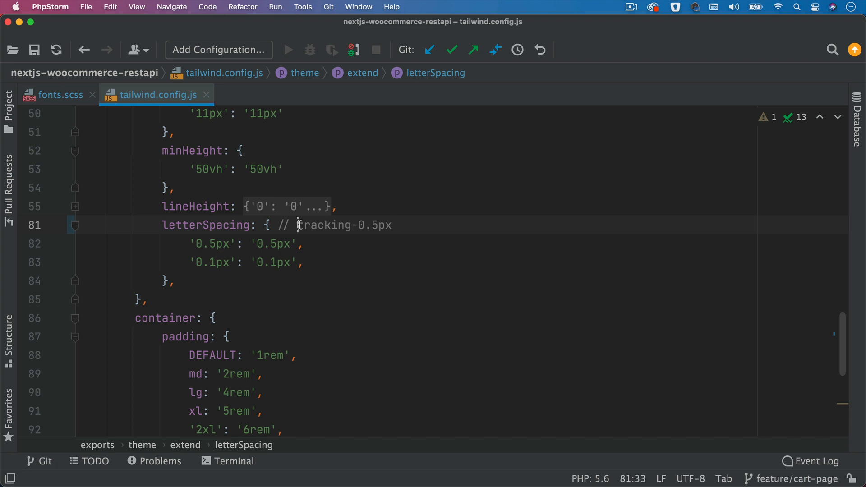
scroll("down", 3)
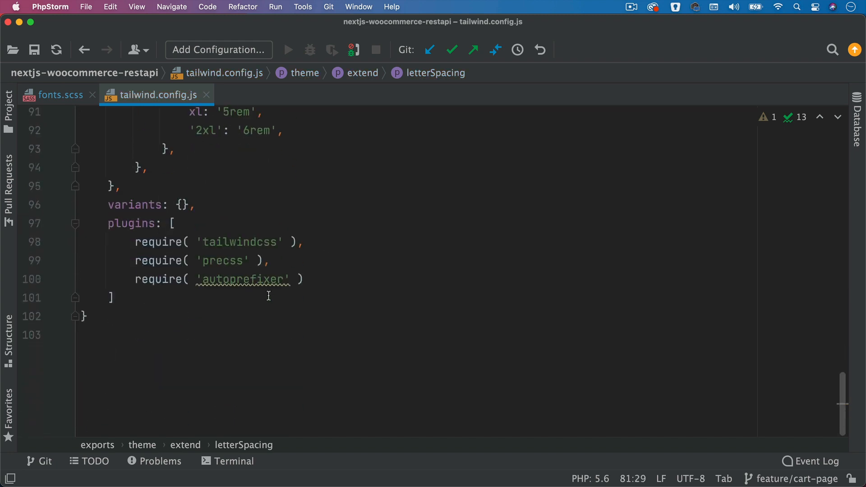
- Close the open tabs and open _typography.scss from src/styles/01-settings via the Project tree
left_click(207, 94)
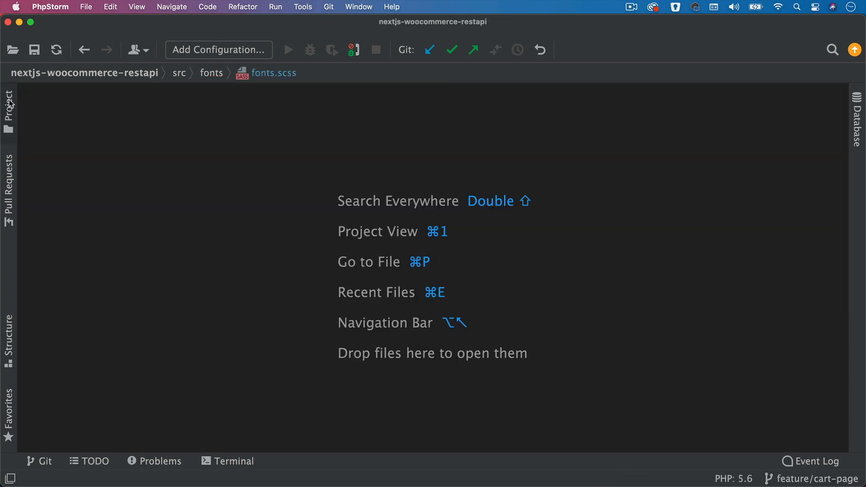
left_click(8, 107)
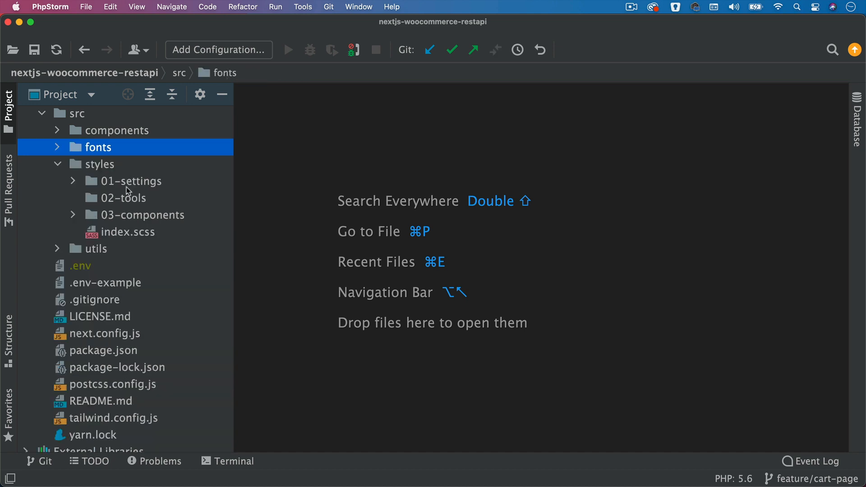
left_click(137, 180)
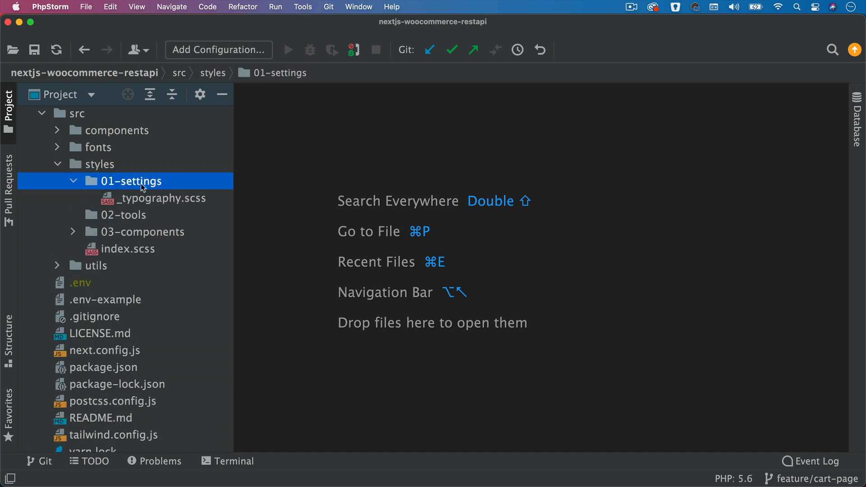
double_click(166, 197)
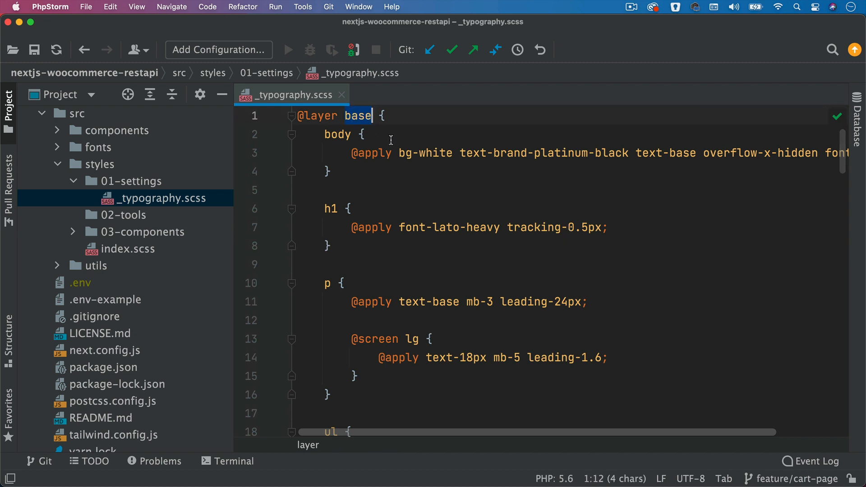
mouse_move(292, 158)
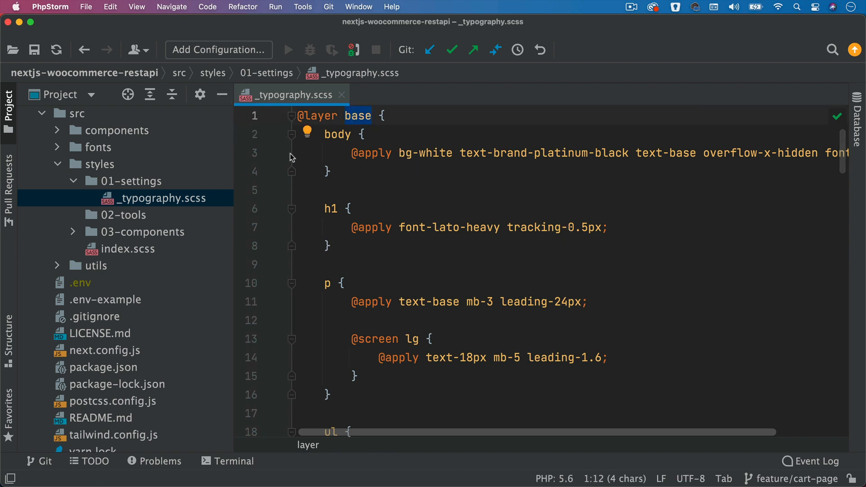
mouse_move(223, 94)
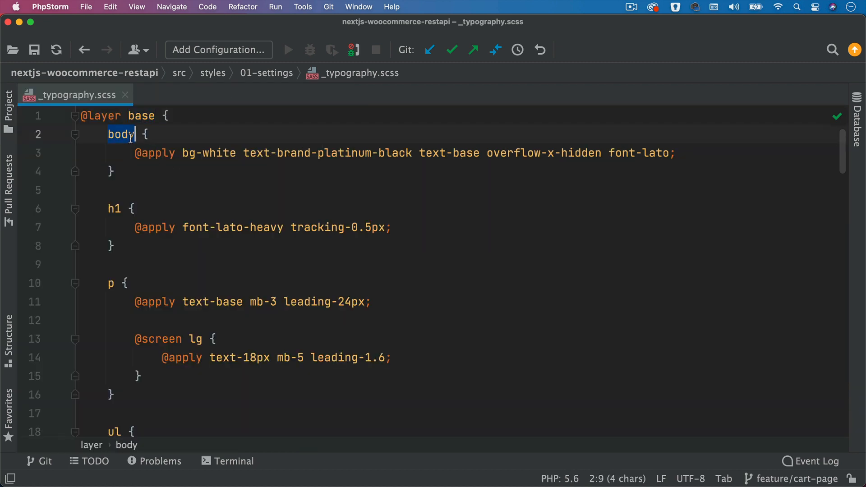
double_click(208, 153)
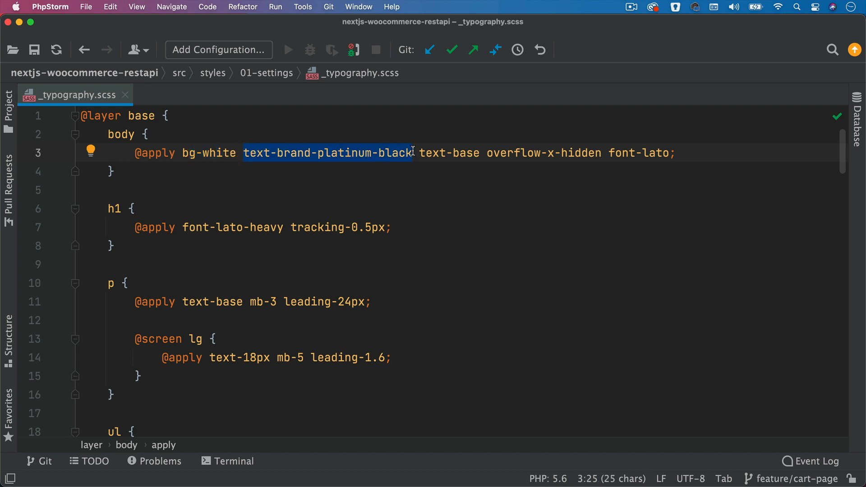
mouse_move(432, 154)
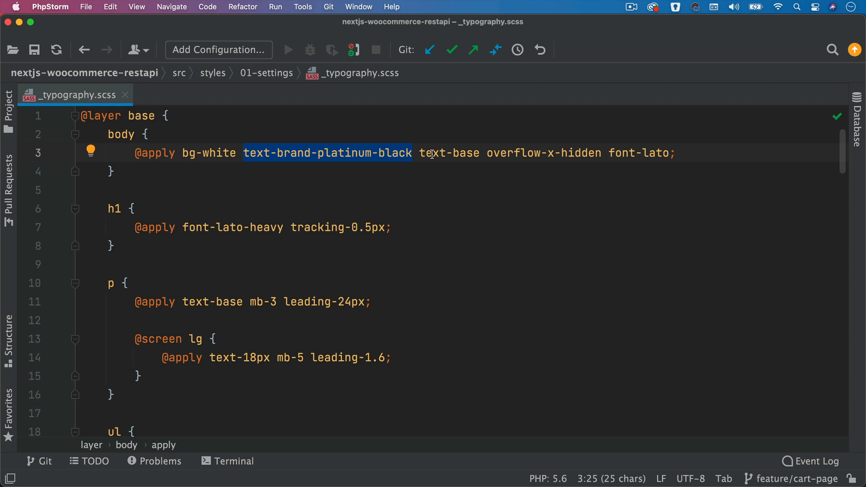
double_click(449, 153)
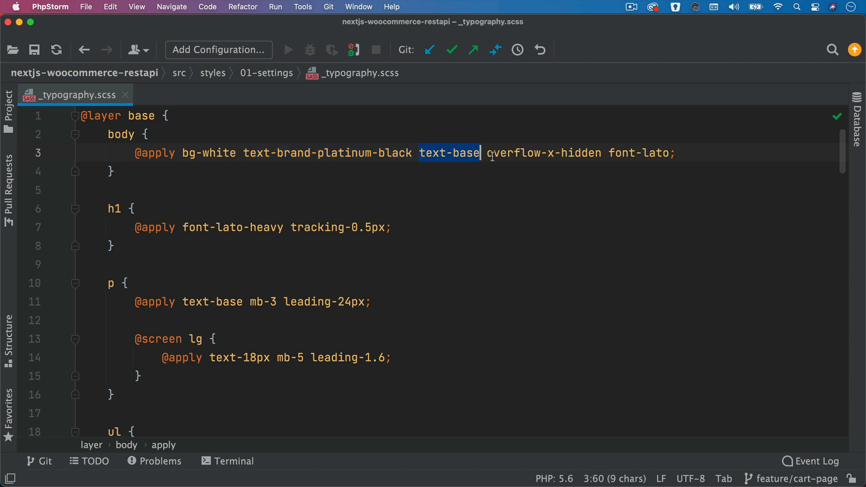
double_click(544, 154)
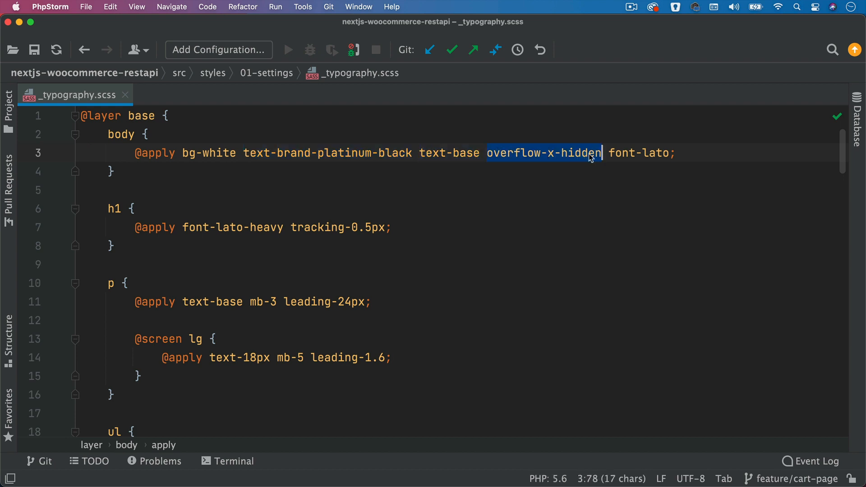
double_click(639, 153)
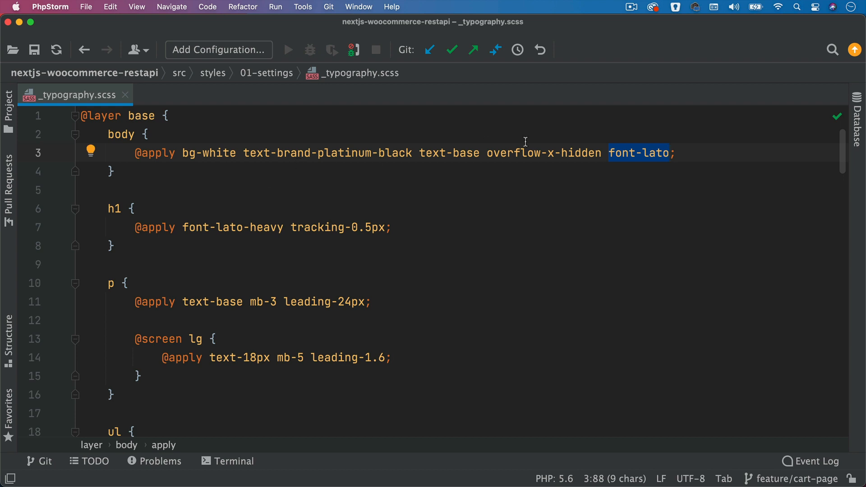
mouse_move(153, 208)
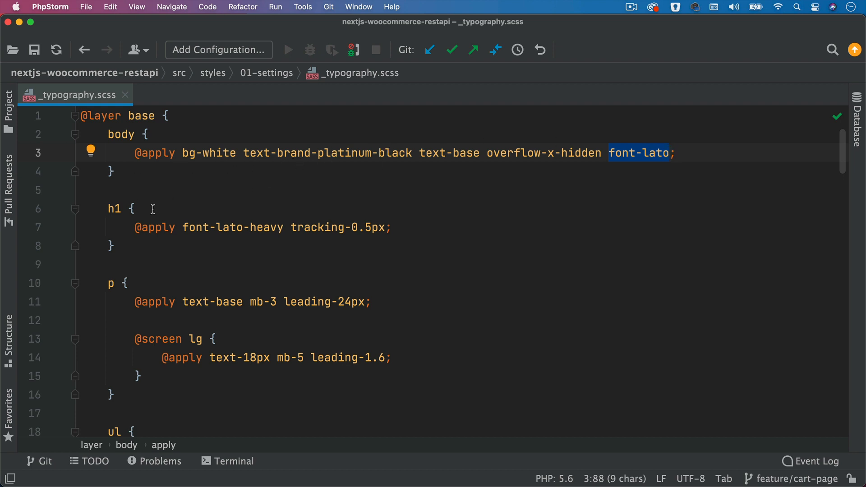
mouse_move(129, 219)
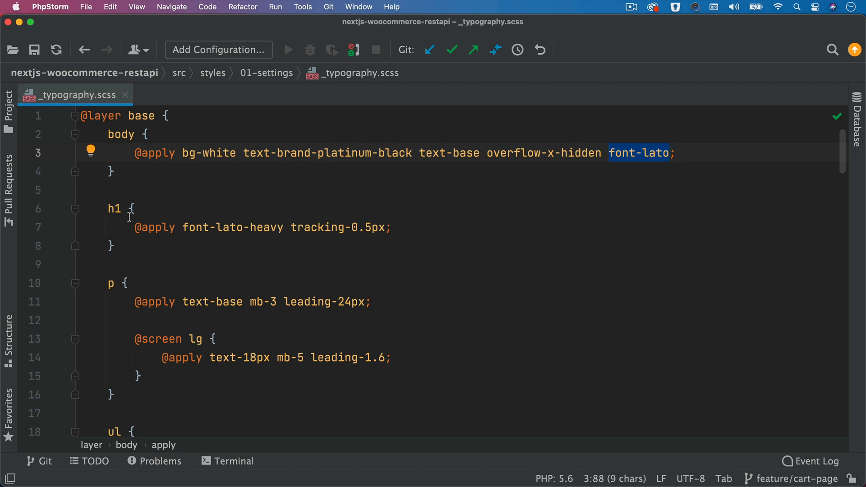
- Highlight the h1 rule's tracking-0.5px class and move on to the paragraph and list rules
left_click(133, 208)
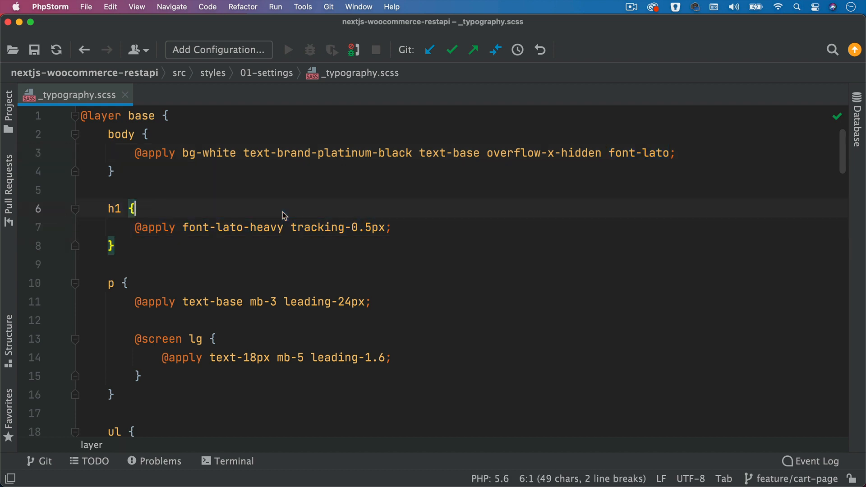
double_click(224, 228)
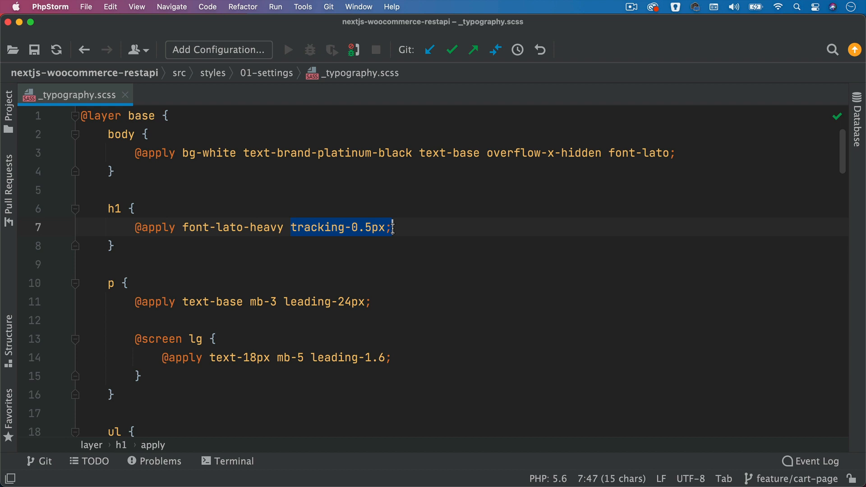
scroll("down", 3)
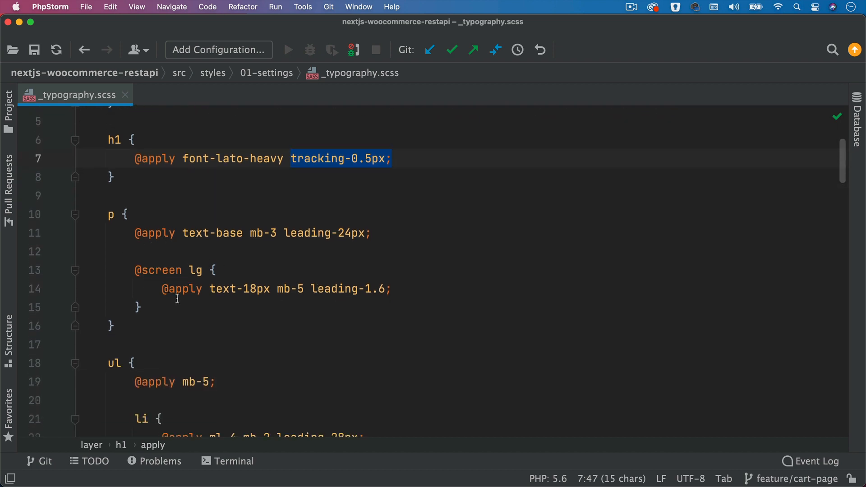
scroll("down", 3)
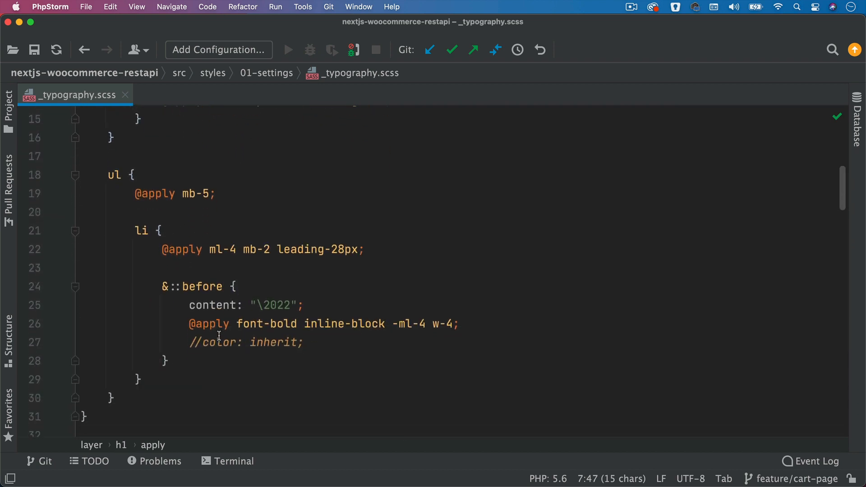
scroll("down", 3)
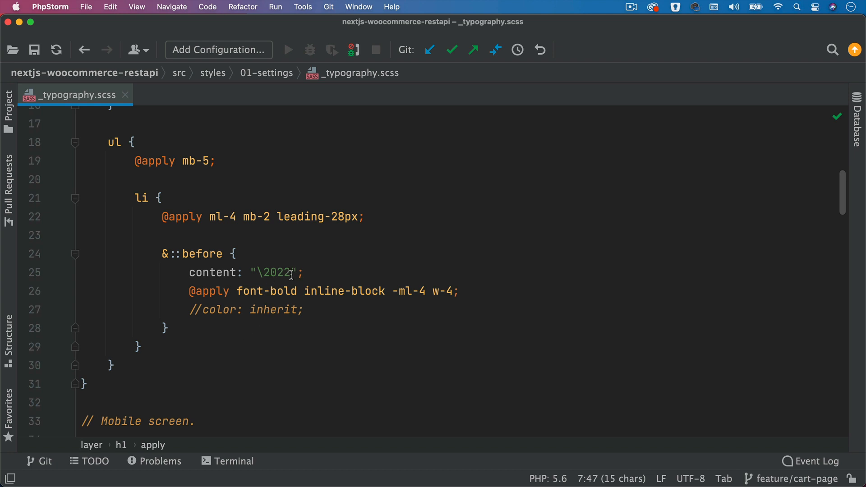
left_click(312, 309)
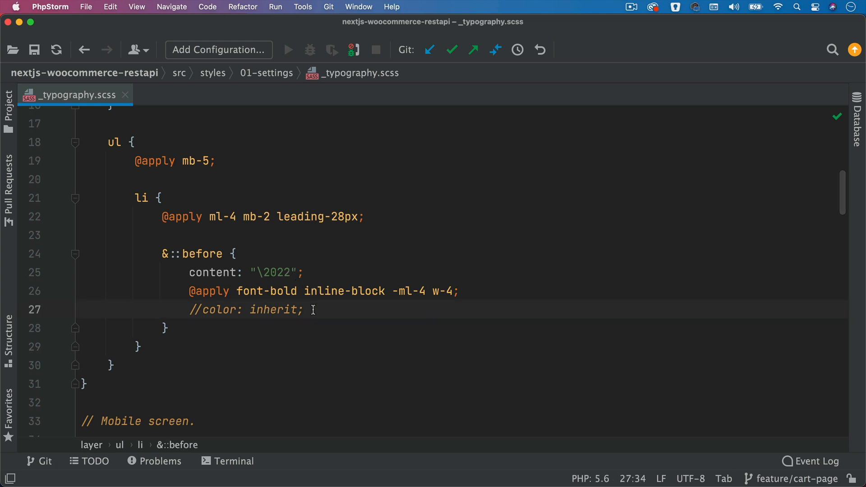
scroll("down", 3)
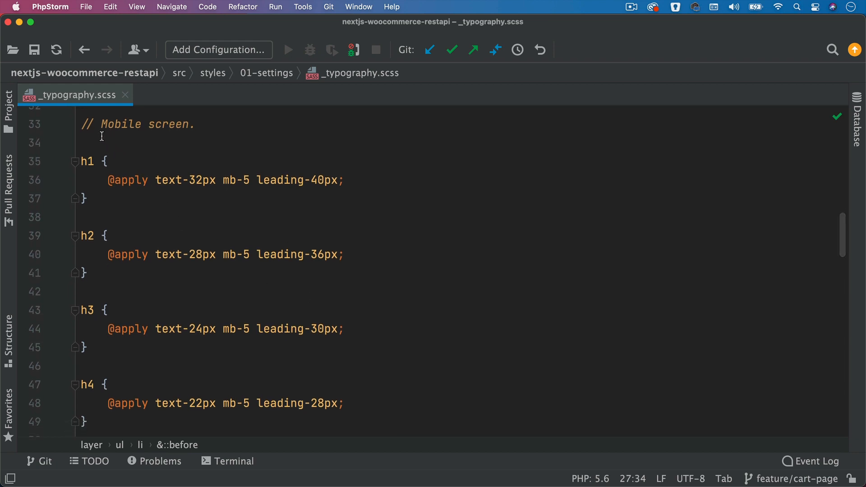
mouse_move(156, 137)
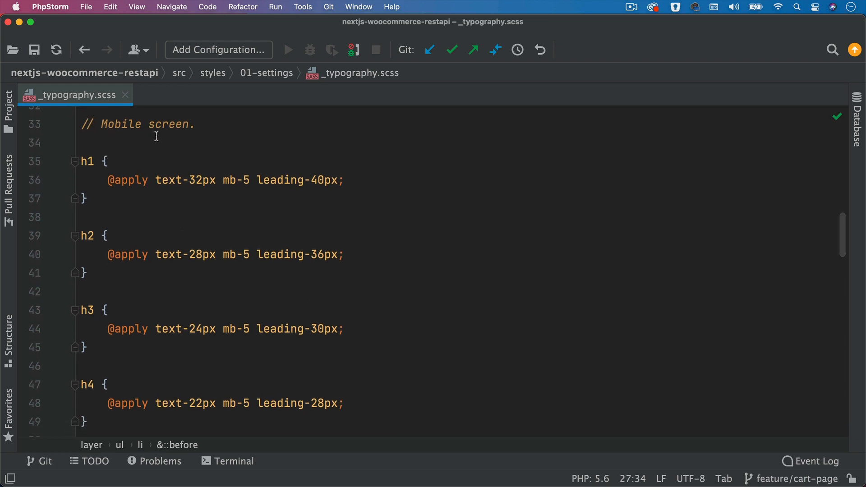
mouse_move(269, 190)
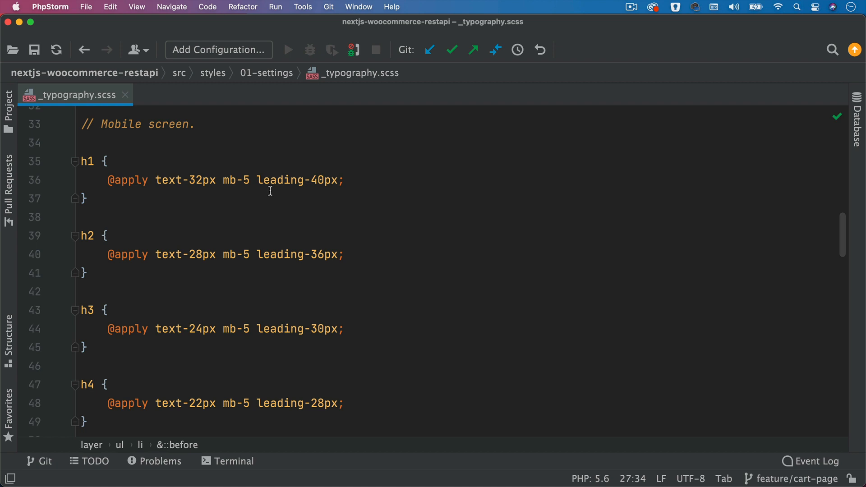
mouse_move(208, 187)
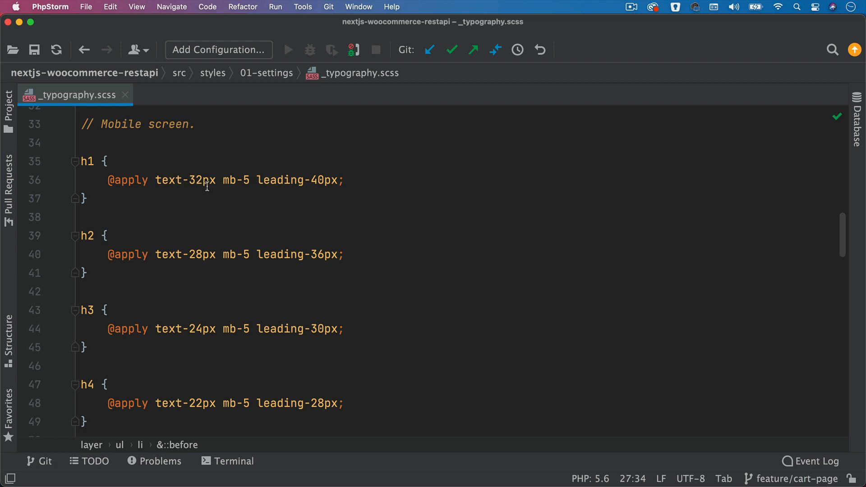
mouse_move(222, 180)
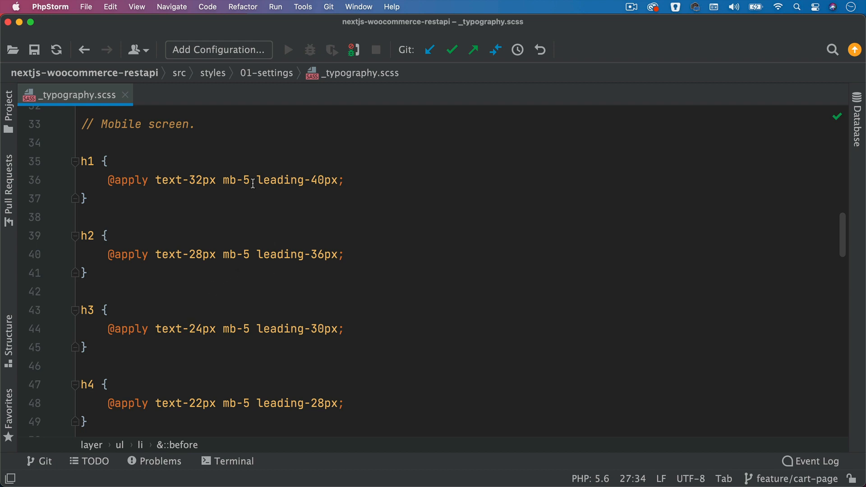
mouse_move(228, 181)
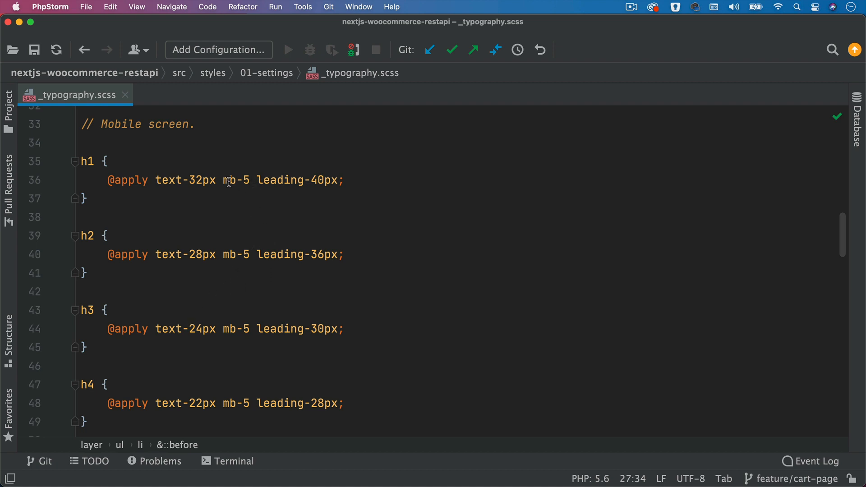
mouse_move(282, 375)
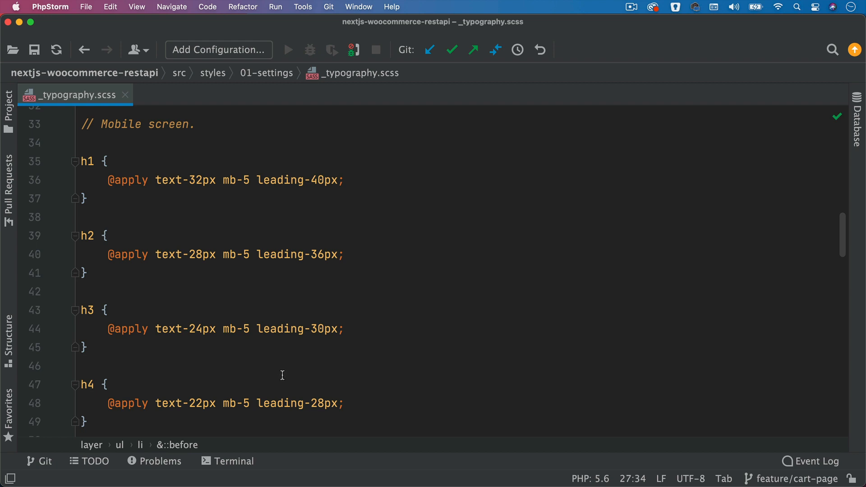
scroll("down", 3)
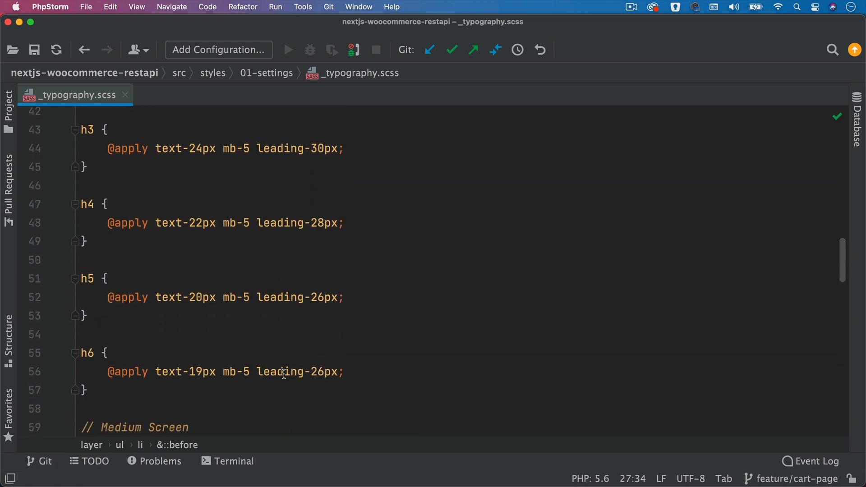
scroll("down", 3)
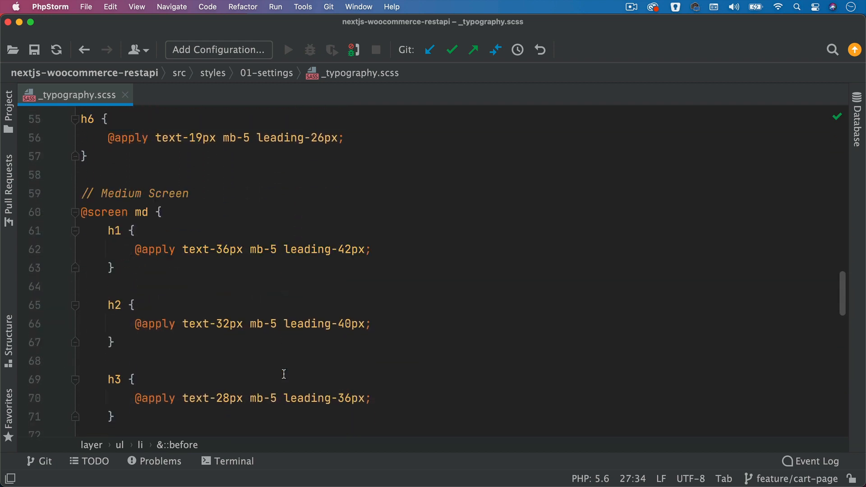
scroll("up", 3)
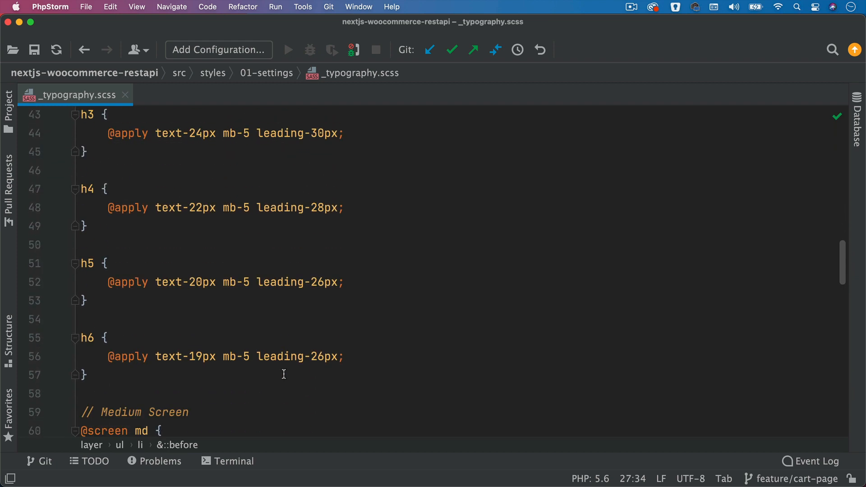
scroll("down", 3)
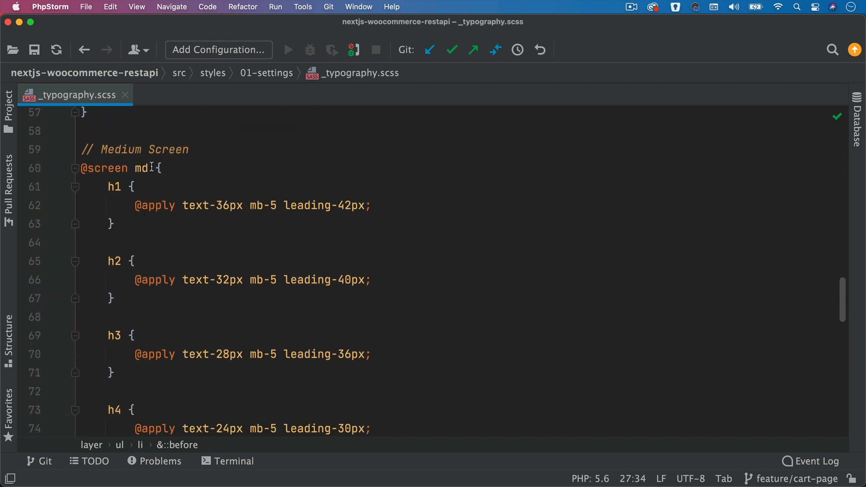
scroll("down", 3)
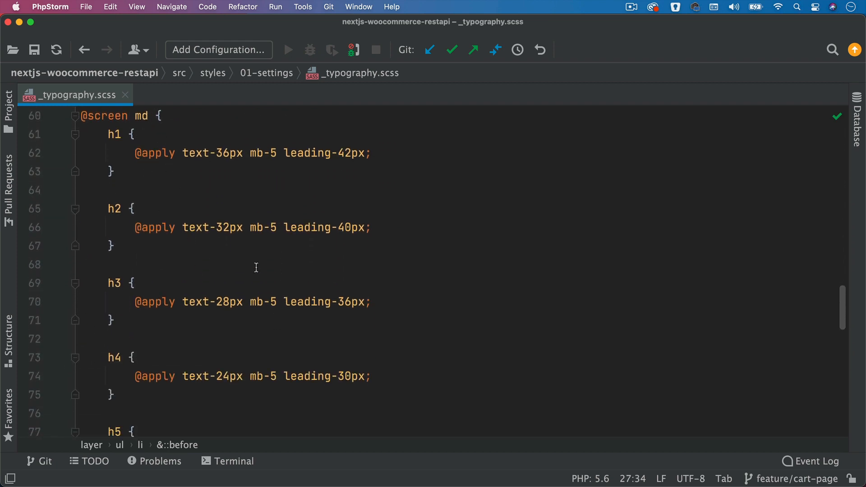
scroll("down", 3)
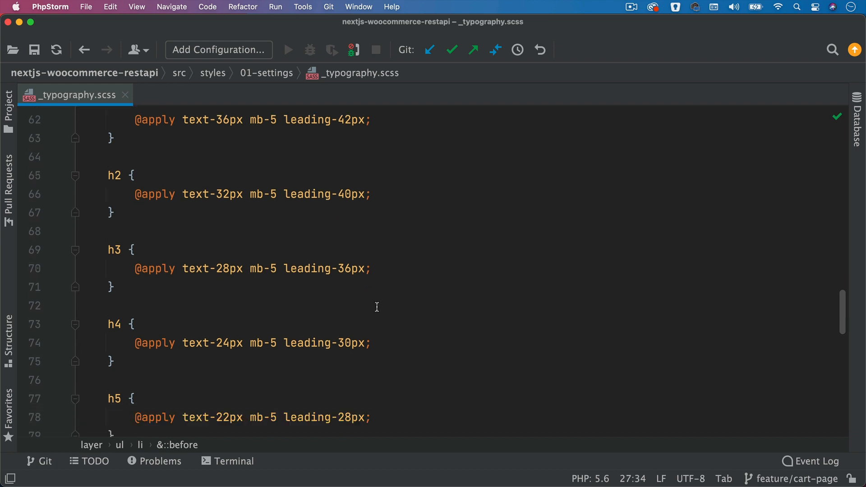
scroll("down", 3)
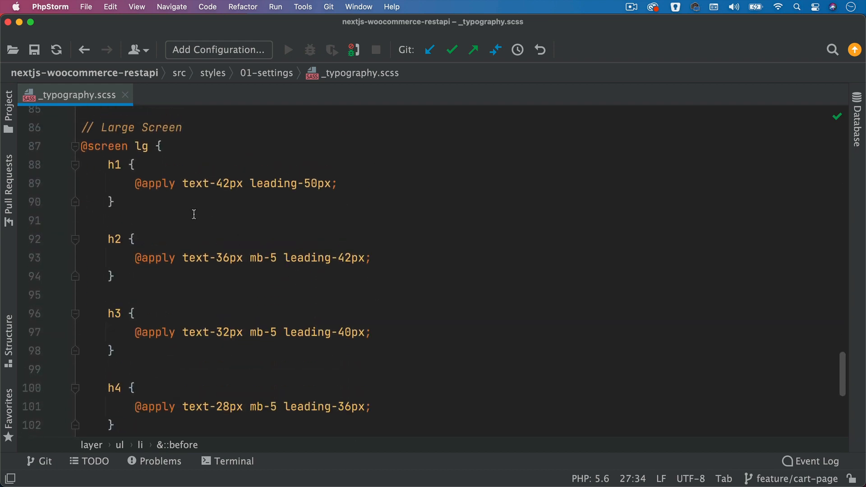
mouse_move(293, 193)
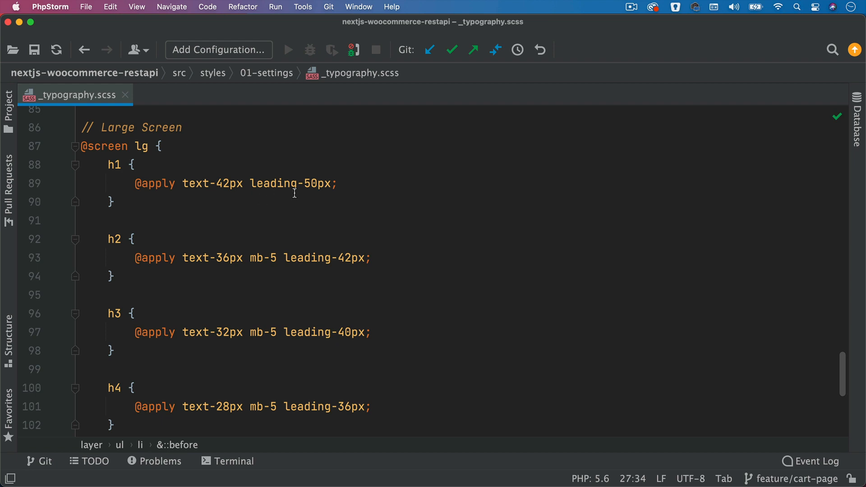
scroll("down", 3)
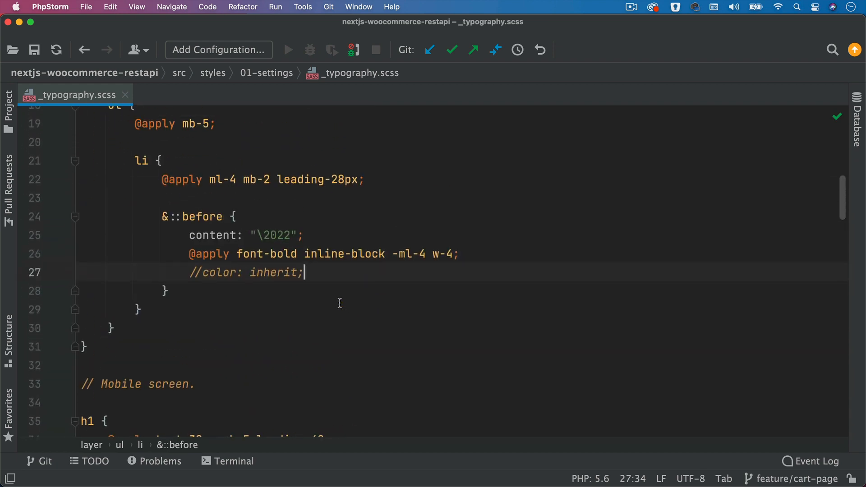
- Open _list.scss with the .no-dots-list rule from styles/03-components/elements
left_click(8, 119)
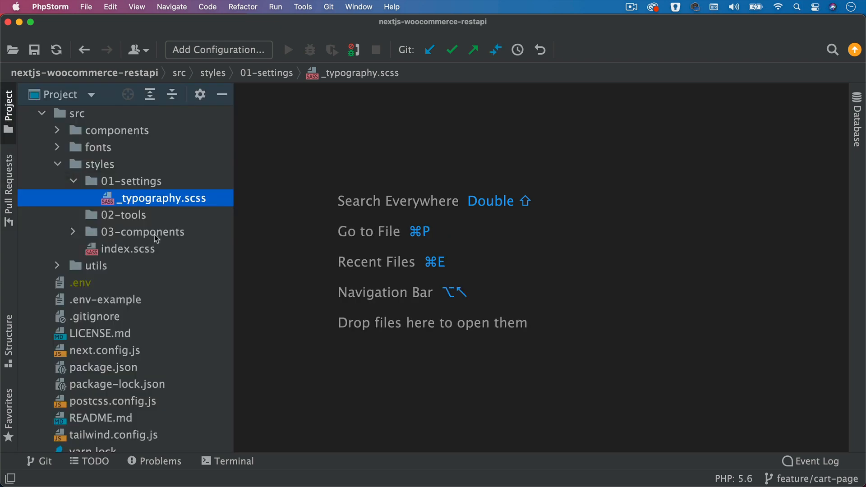
left_click(148, 232)
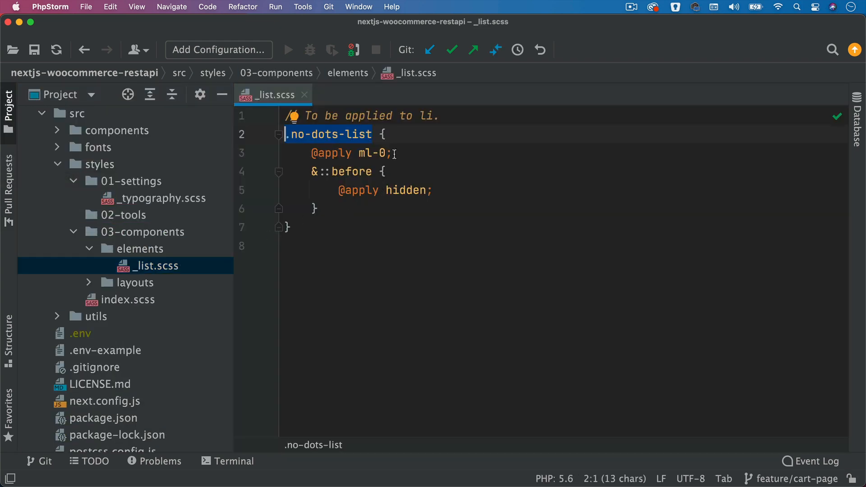
left_click(393, 154)
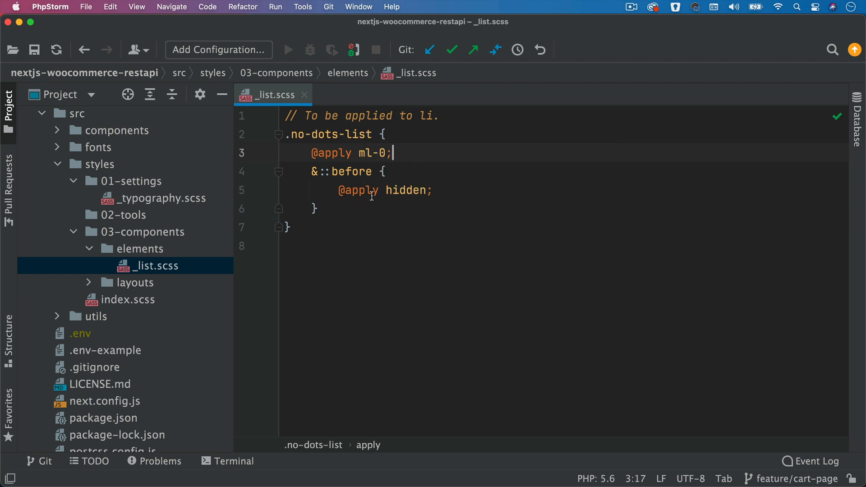
mouse_move(147, 287)
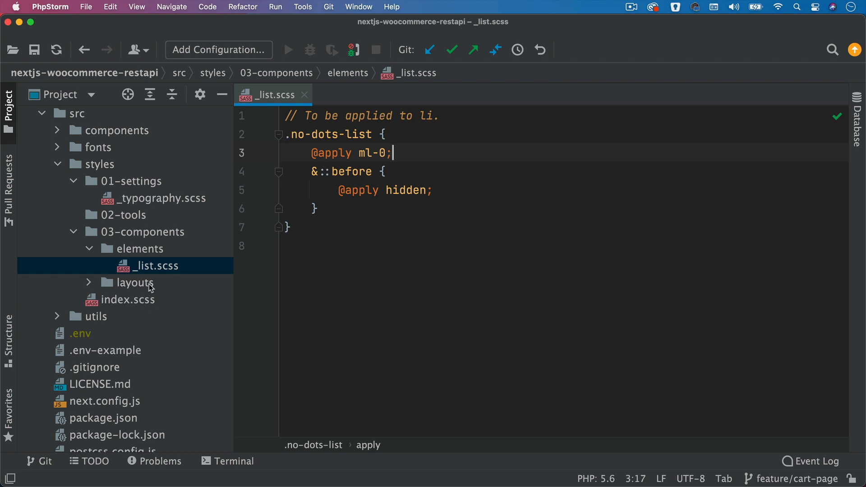
mouse_move(378, 143)
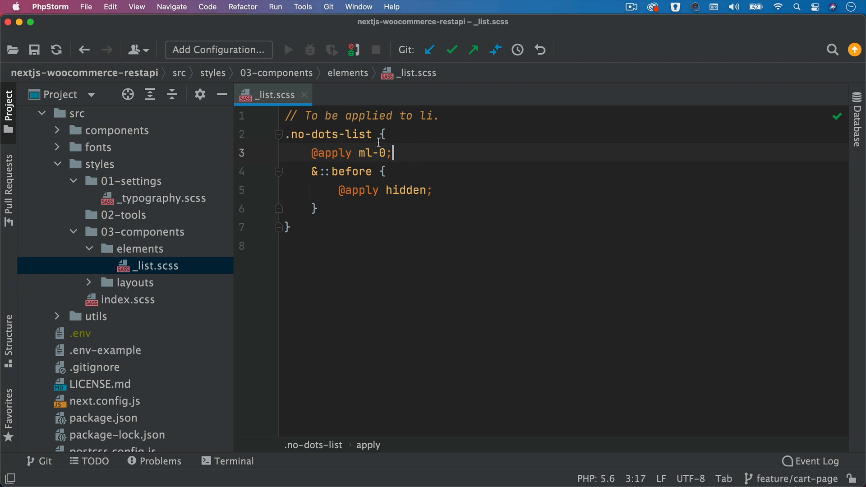
mouse_move(227, 269)
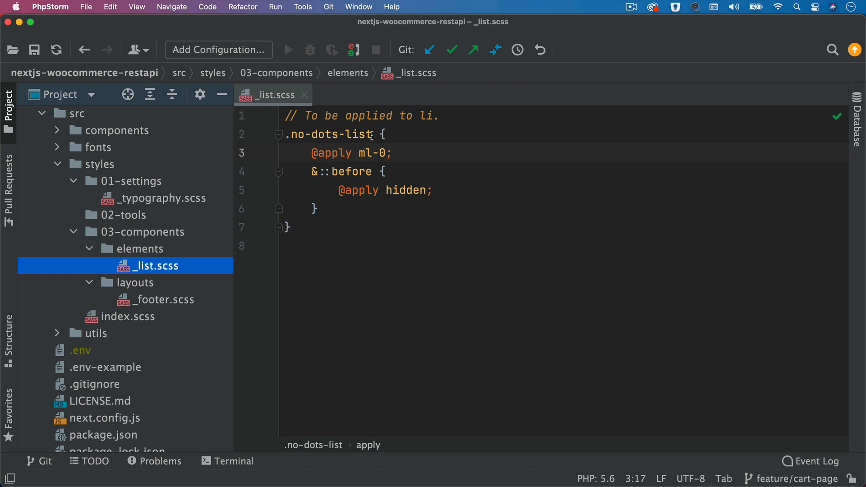
- Open layouts/_footer.scss, which applies no-dots-list to the footer li items
left_click(161, 299)
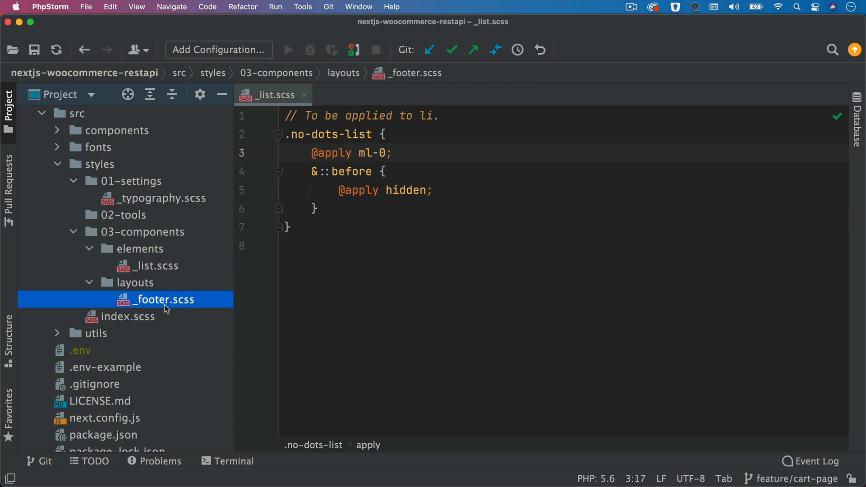
double_click(162, 300)
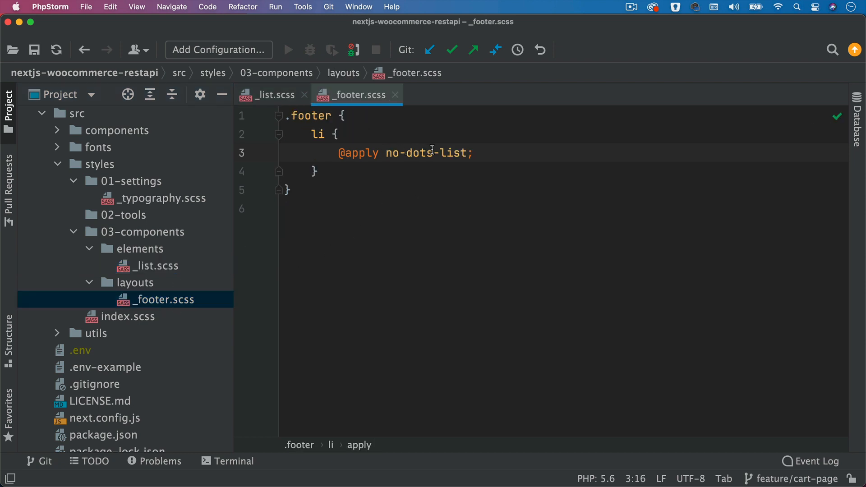
left_click(339, 133)
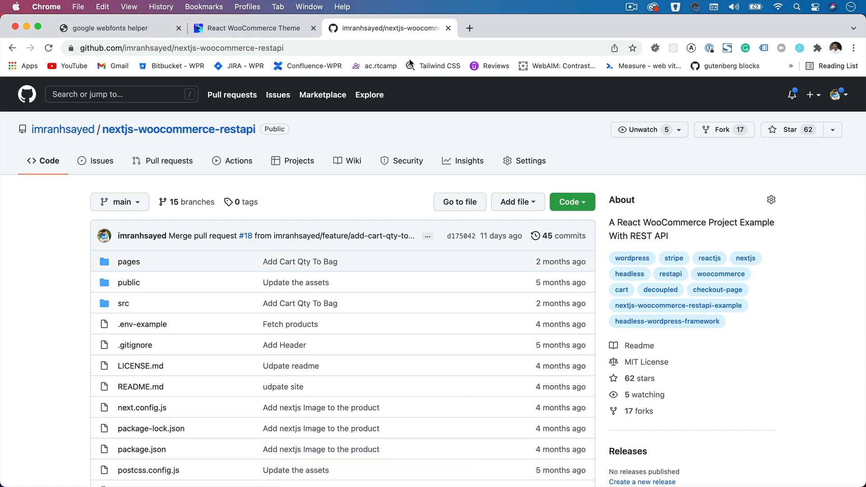
- Check the bullet-free footer on localhost:3000 and bring up the Codeytek Academy YouTube channel
left_click(254, 28)
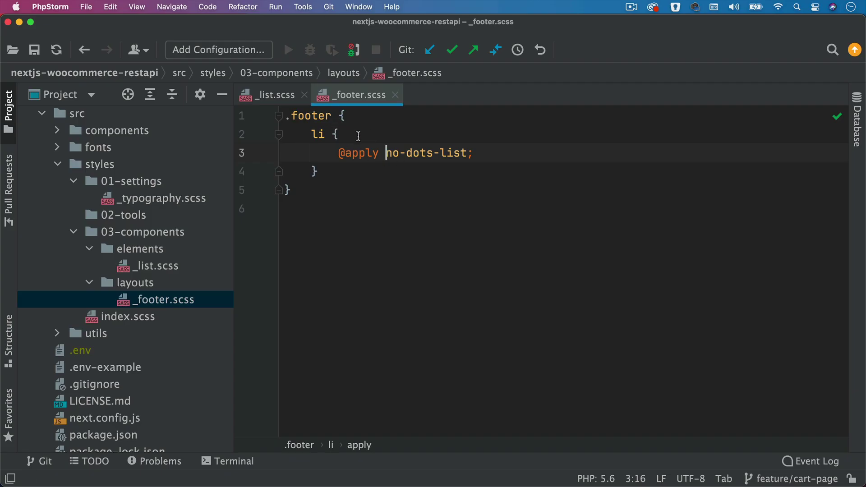
mouse_move(309, 117)
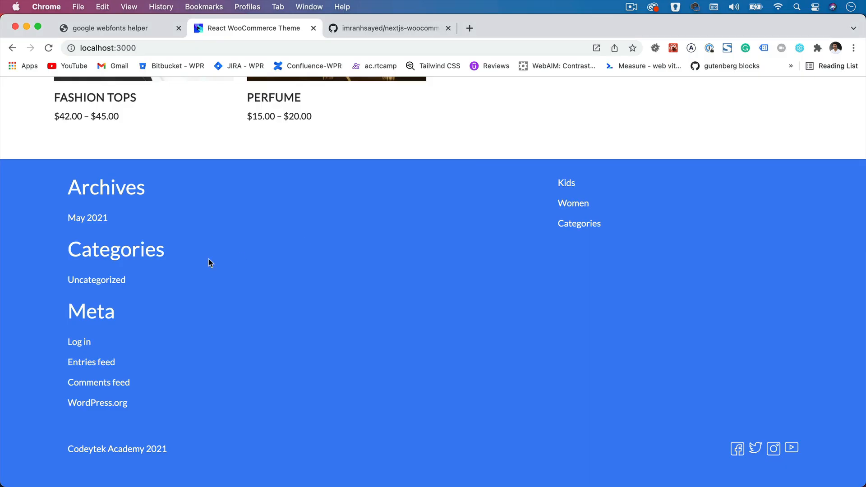
mouse_move(66, 373)
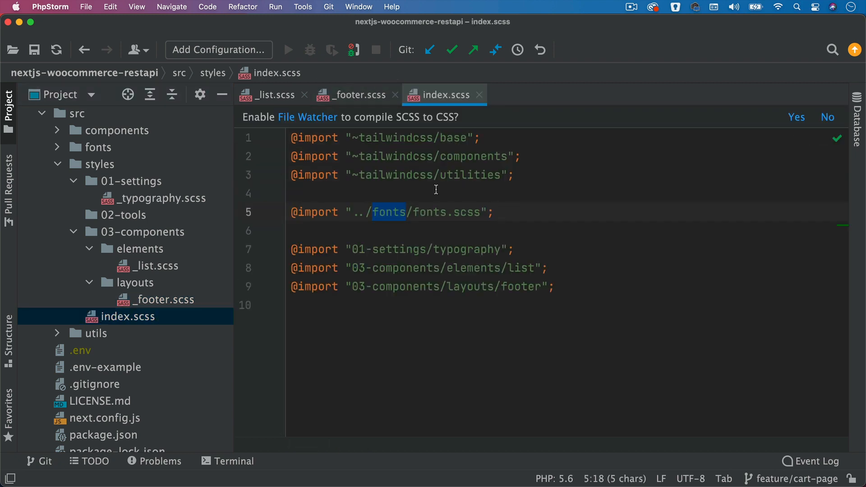
left_click(293, 193)
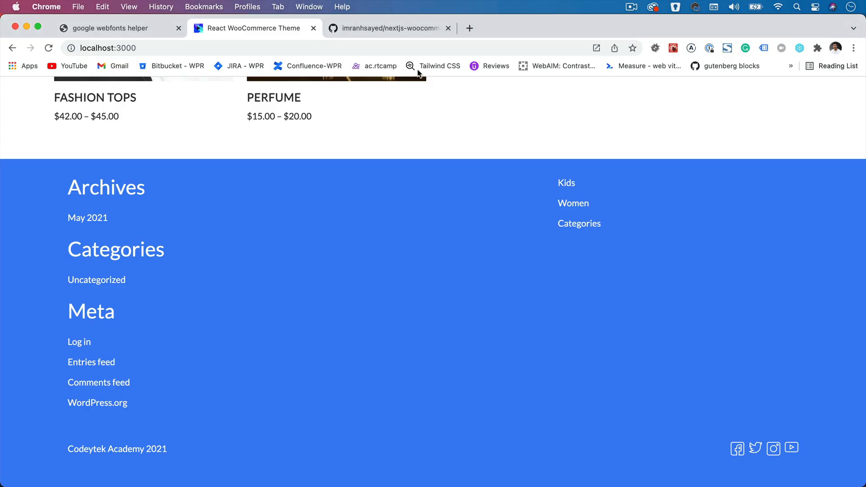
mouse_move(387, 28)
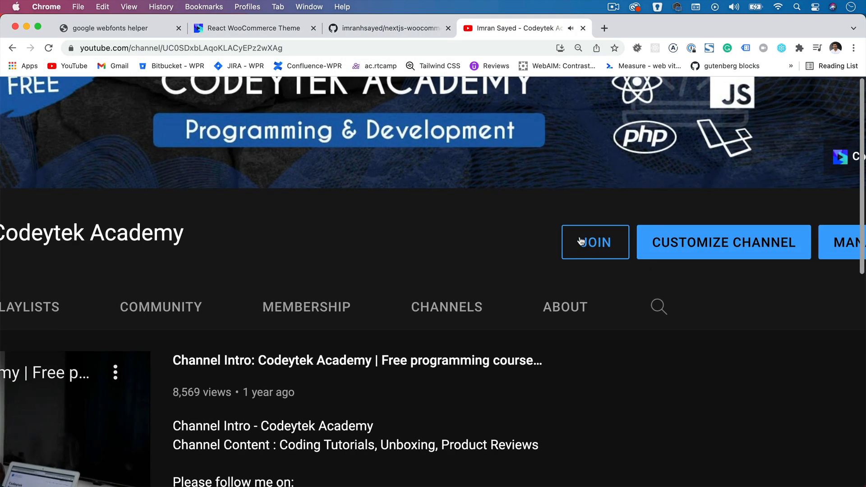
mouse_move(604, 245)
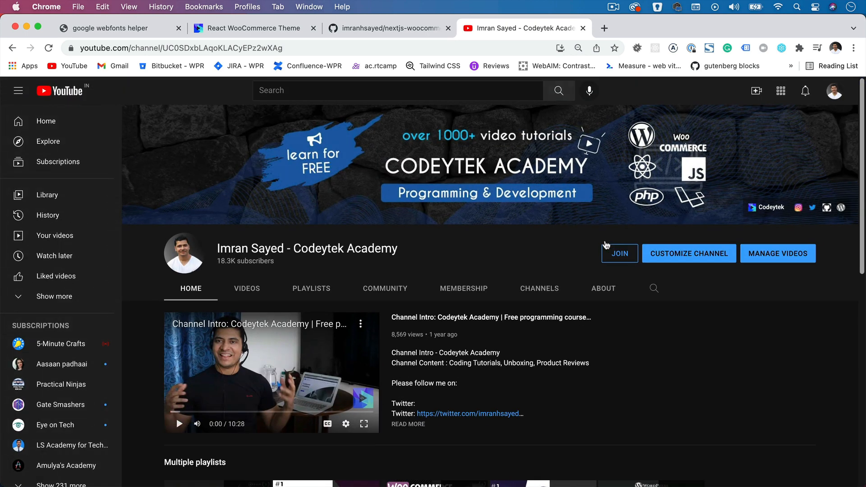
mouse_move(609, 249)
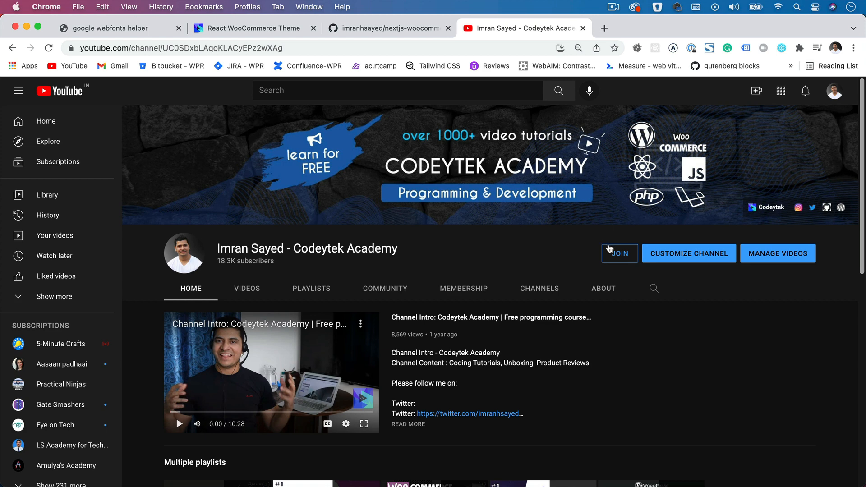
mouse_move(479, 265)
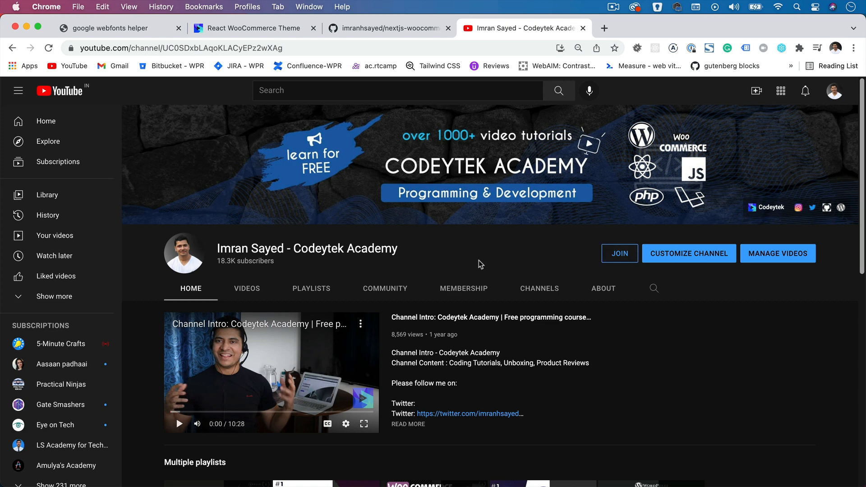
left_click(619, 252)
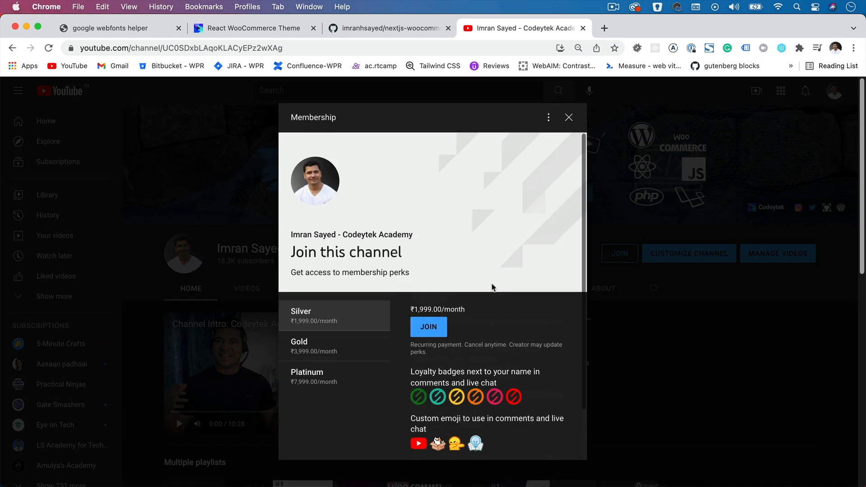
left_click(568, 117)
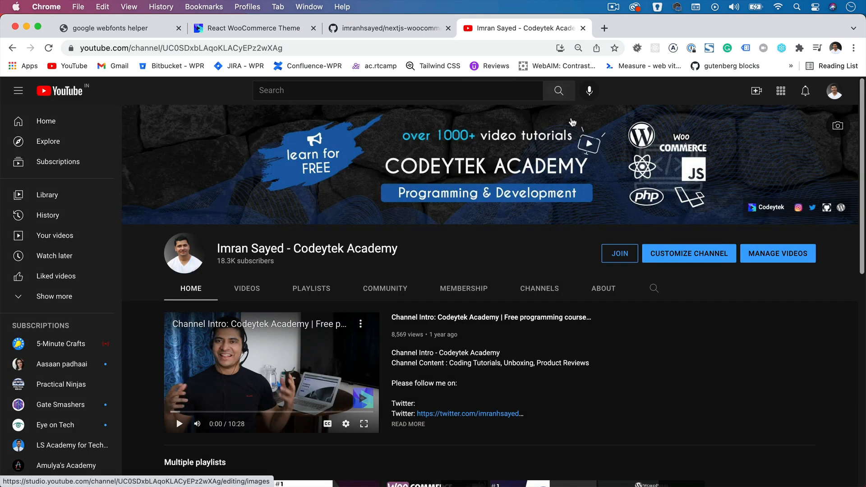